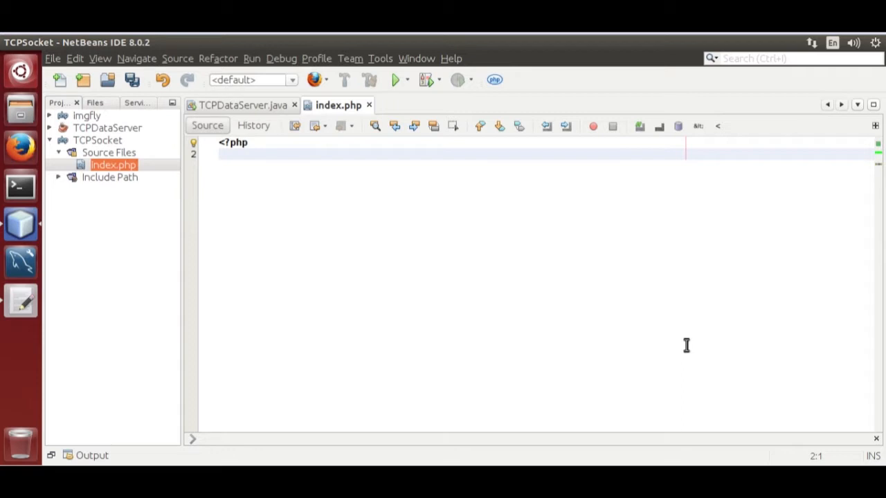
- Declare class TCP_Client after the PHP tag with an empty __construct() function
{"action": "left_click", "coordinate": [220, 154]}
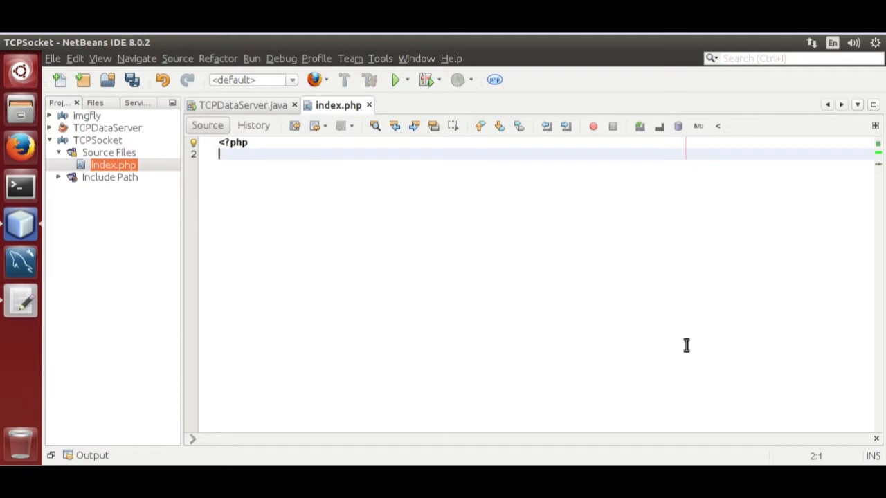
{"action": "type", "text": "class"}
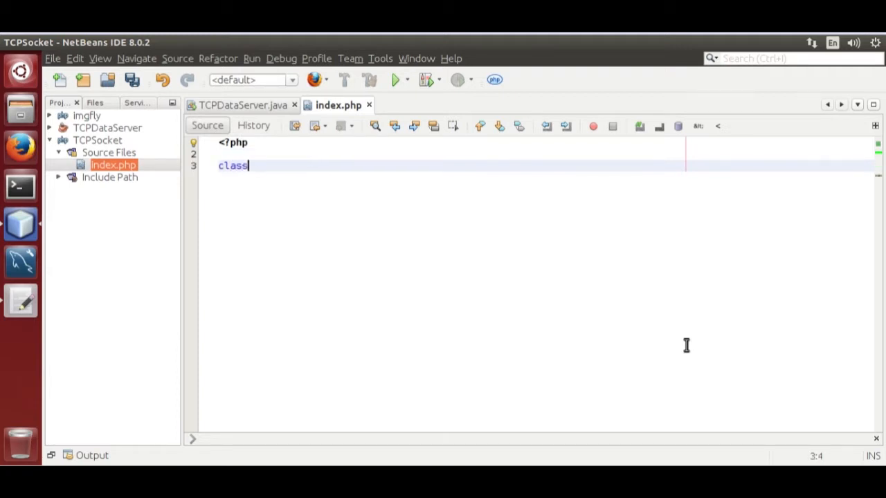
{"action": "type", "text": "TCP"}
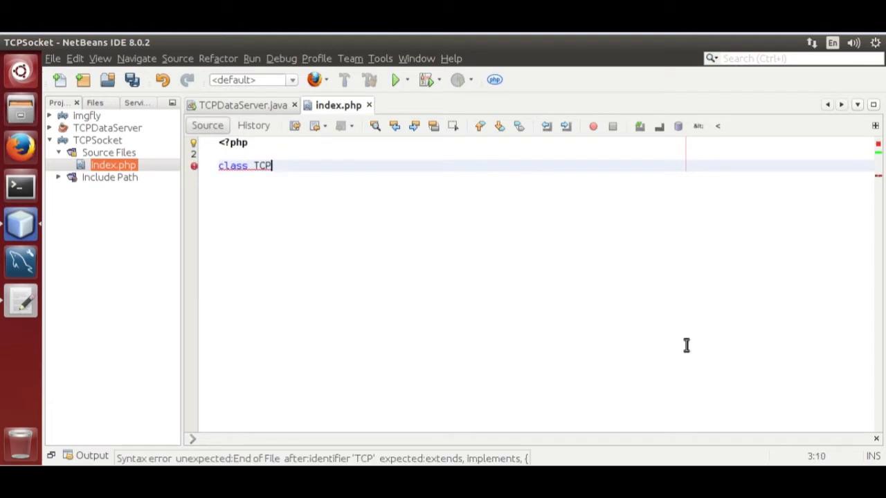
{"action": "type", "text": "_Client"}
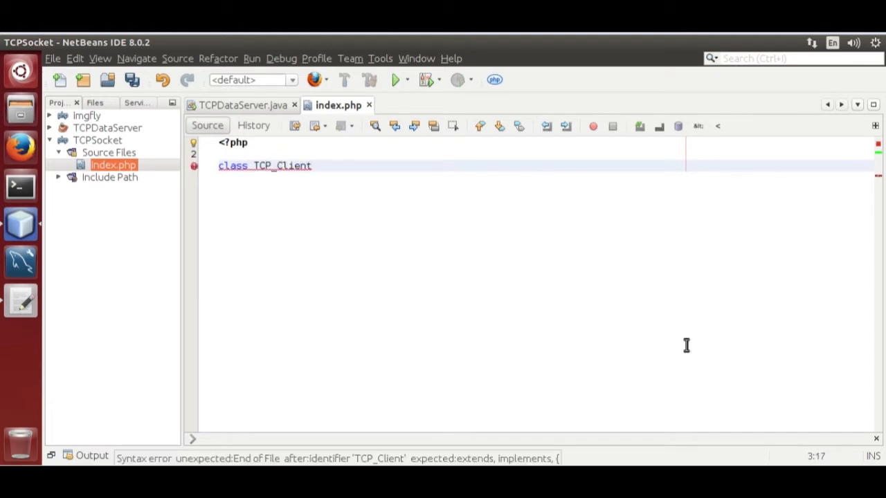
{"action": "type", "text": "{"}
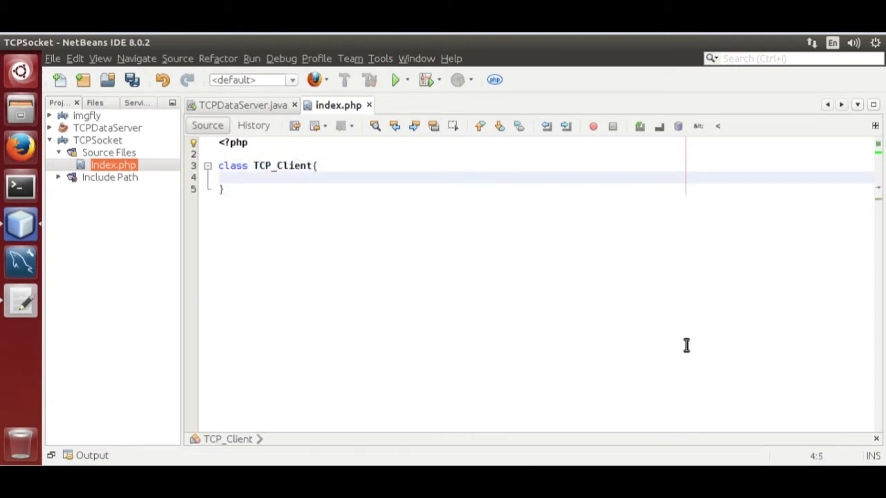
{"action": "type", "text": "function __construct() {"}
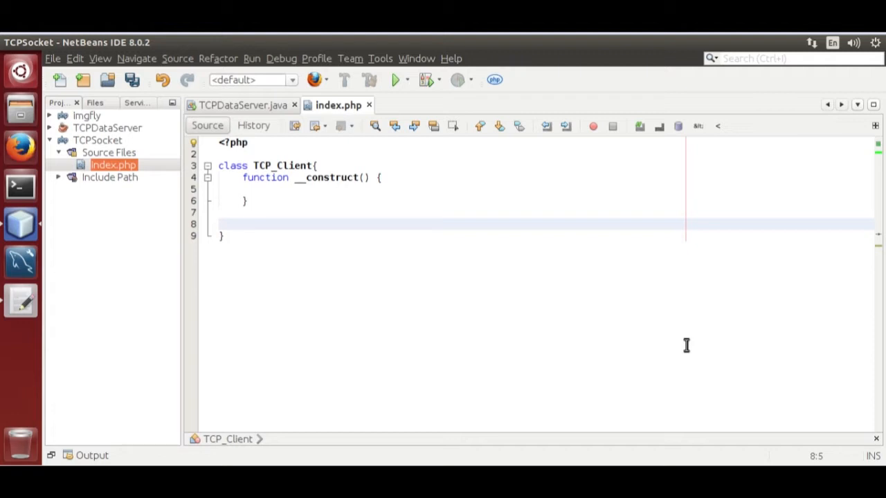
- Add an empty CreateDataPacket($data) method after the constructor in TCP_Client
{"action": "type", "text": "function"}
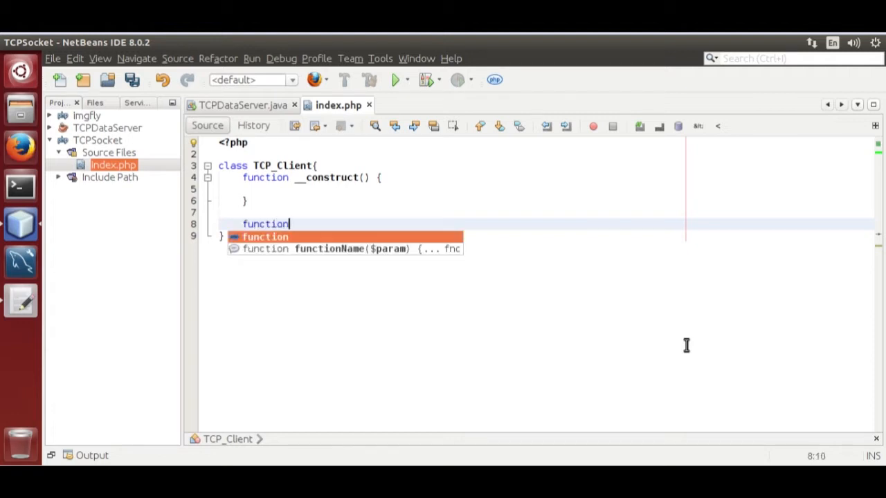
{"action": "type", "text": "Create"}
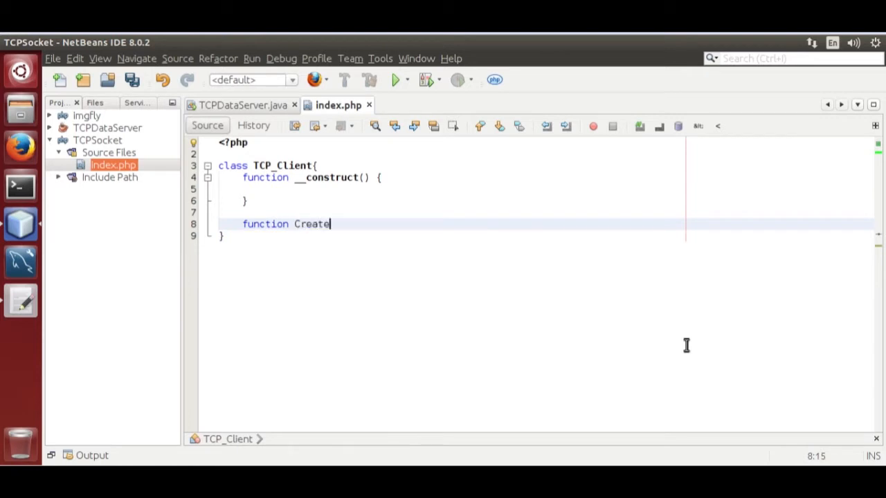
{"action": "type", "text": "Data"}
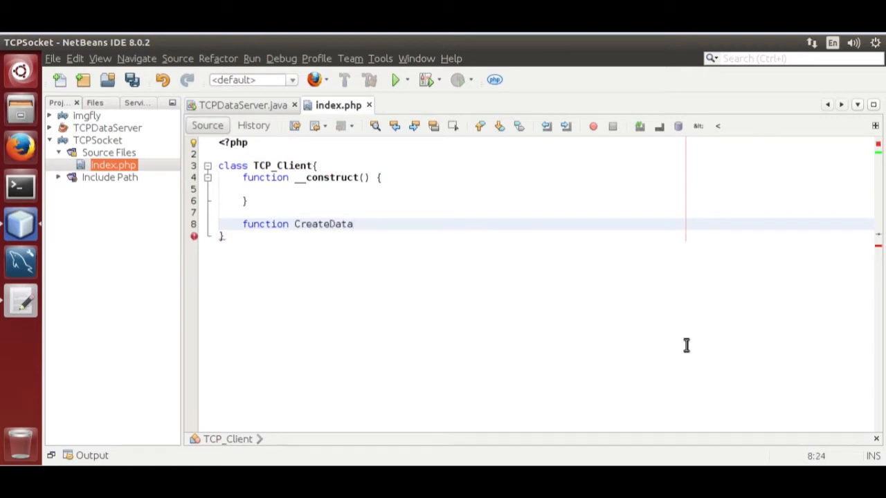
{"action": "type", "text": "Packet"}
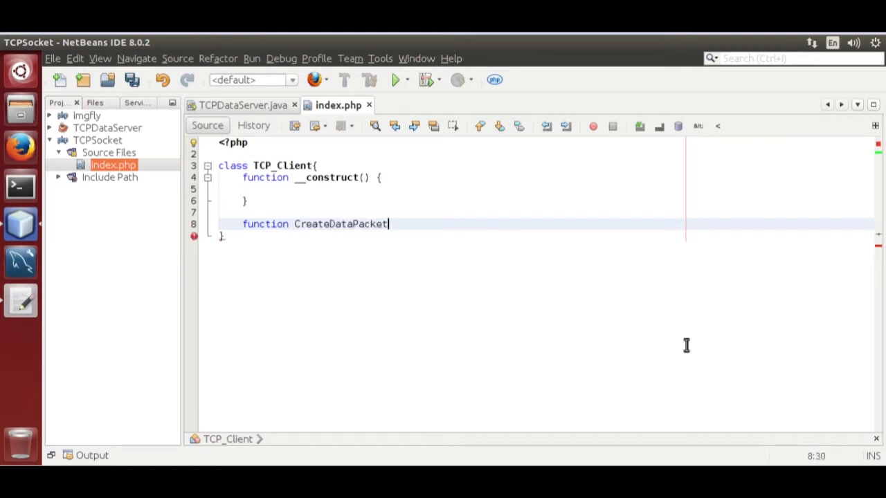
{"action": "type", "text": "($"}
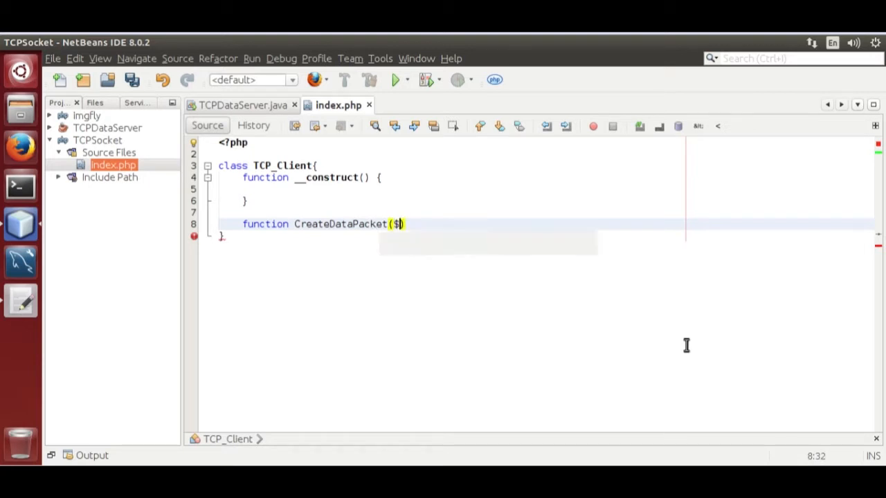
{"action": "type", "text": "data){"}
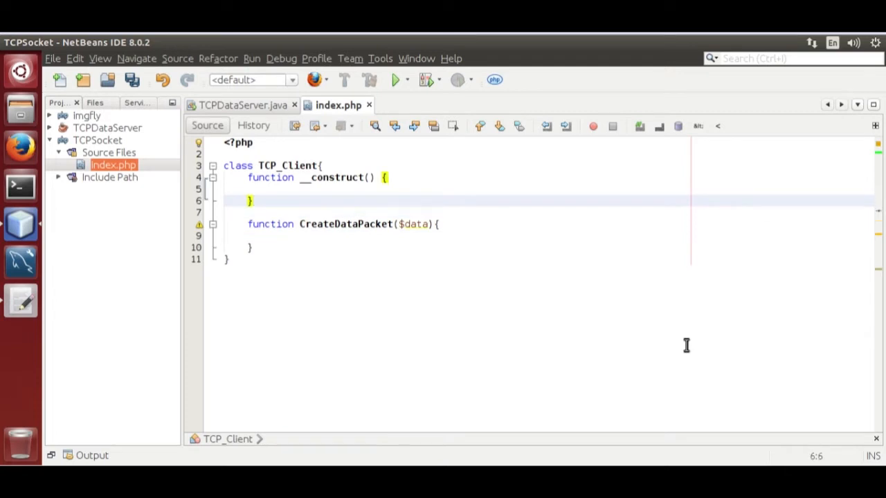
- Declare a CustomMerge($target_array, $target_data) method above CreateDataPacket
{"action": "type", "text": "fun"}
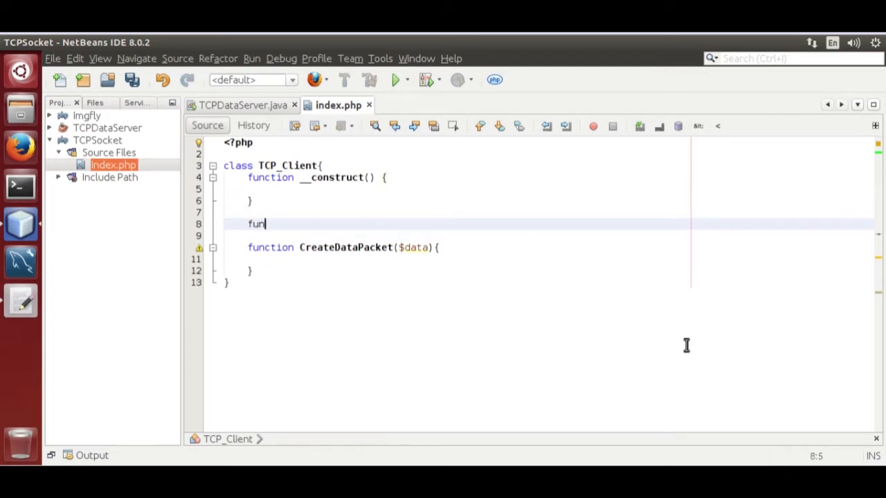
{"action": "type", "text": "ction"}
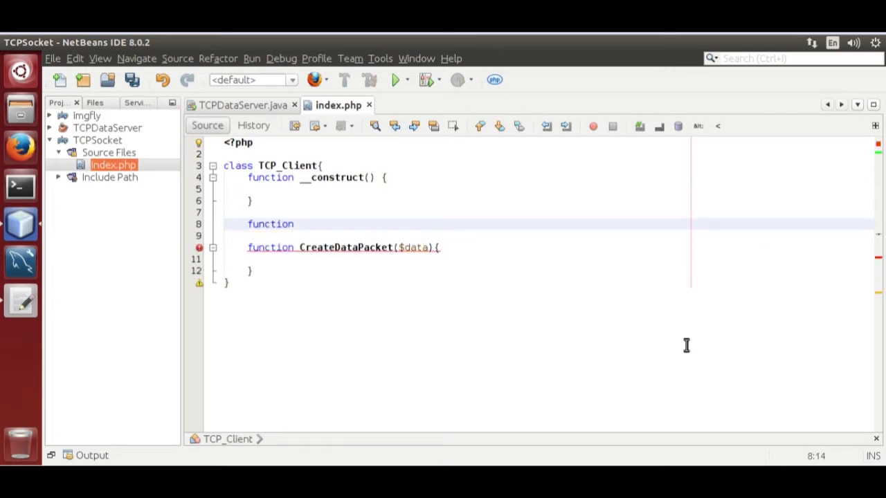
{"action": "type", "text": "Custom"}
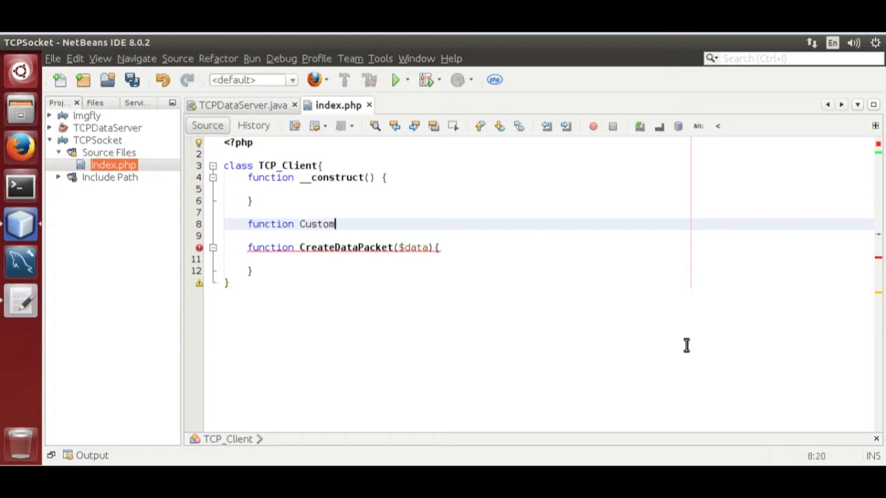
{"action": "type", "text": "Merge(){"}
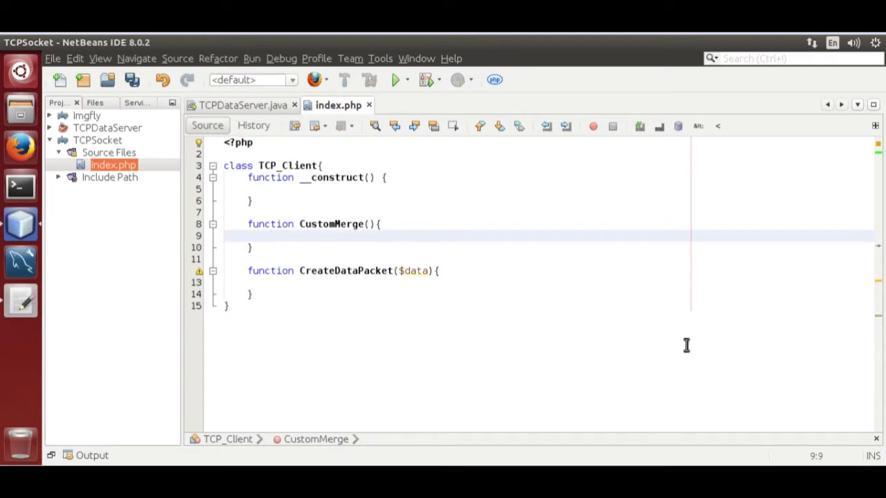
{"action": "type", "text": "foreach ("}
{"action": "left_click", "coordinate": [450, 224]}
{"action": "type", "text": "$target_a"}
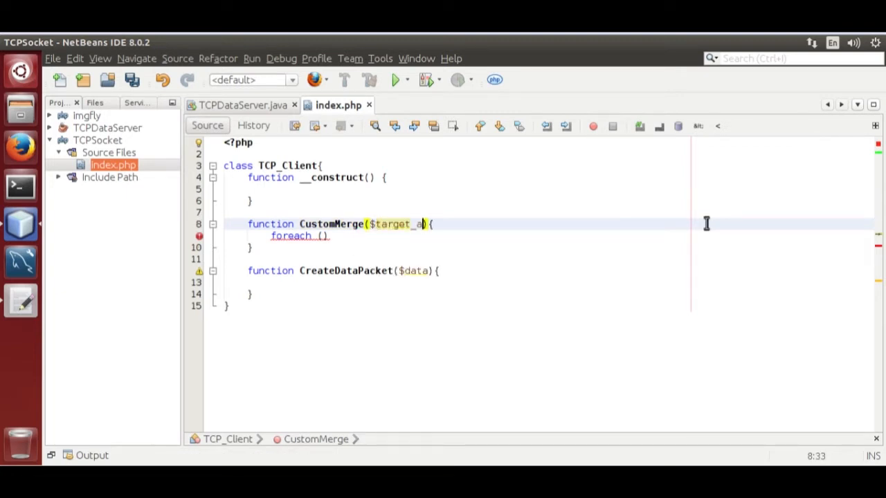
{"action": "type", "text": "rray,$ta"}
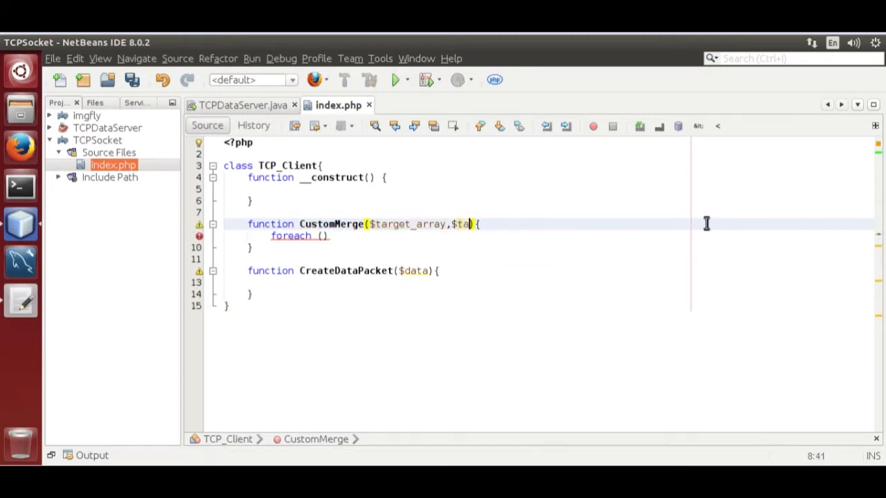
{"action": "type", "text": "rget_data"}
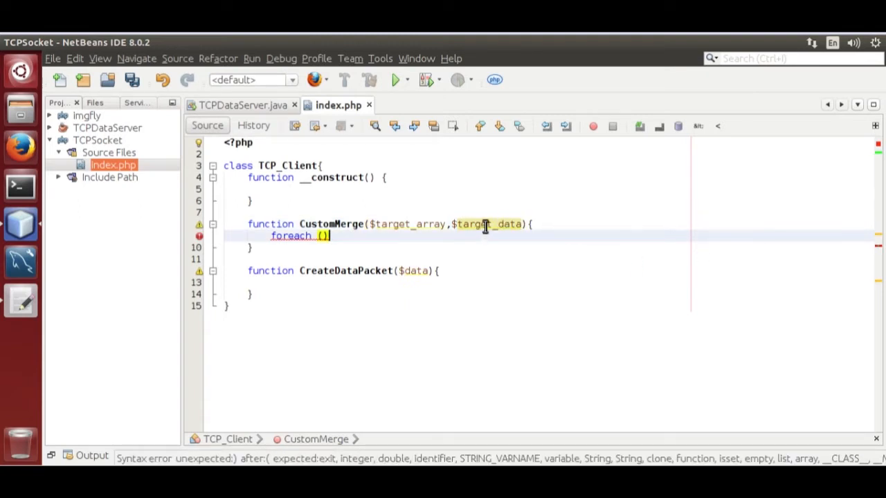
- Begin a foreach over $target_data as $key => $value inside CustomMerge
{"action": "type", "text": "$target_data as"}
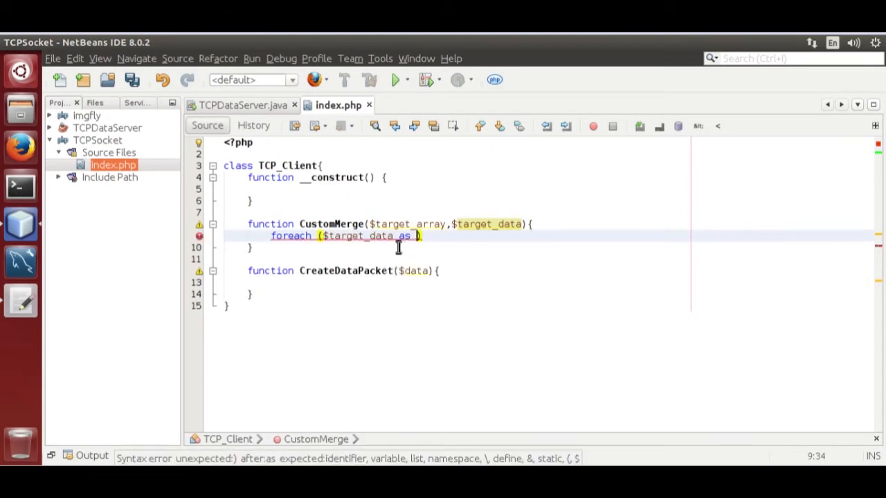
{"action": "type", "text": "$keu"}
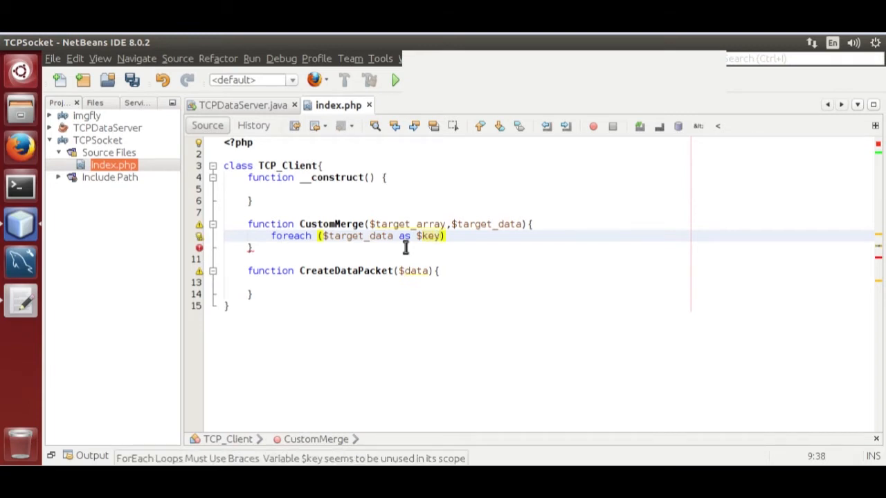
{"action": "type", "text": "=>"}
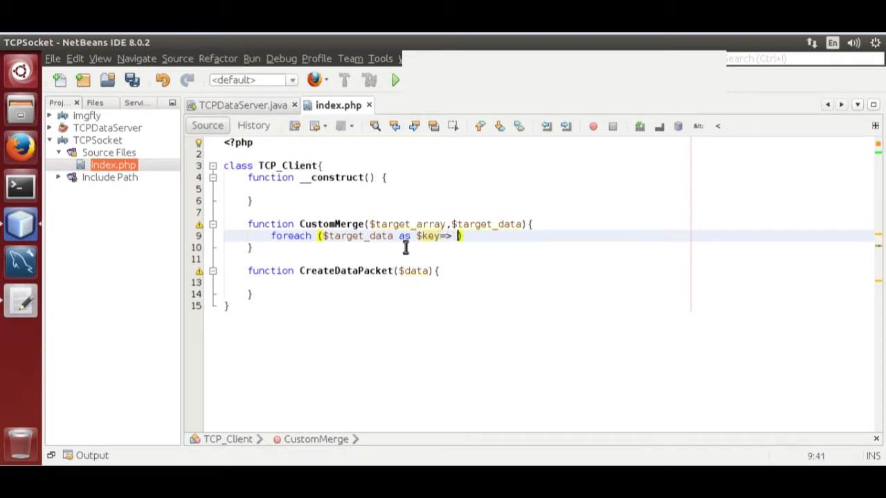
{"action": "type", "text": "value)"}
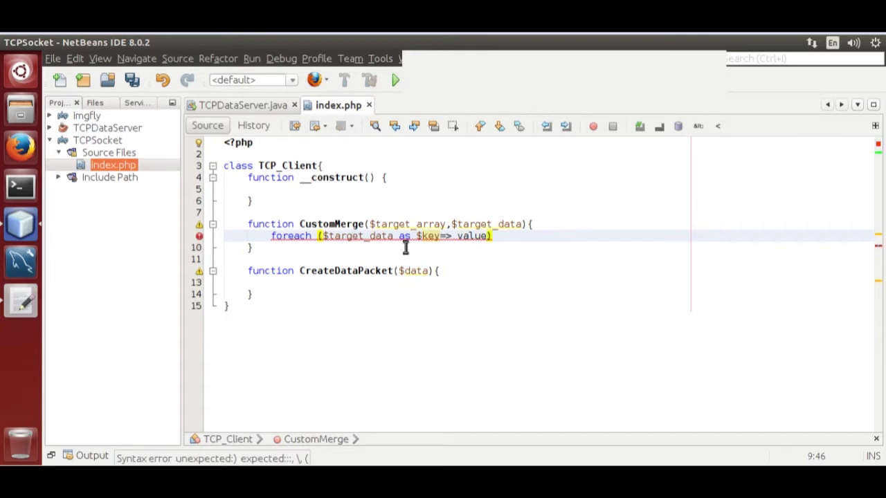
{"action": "type", "text": "$"}
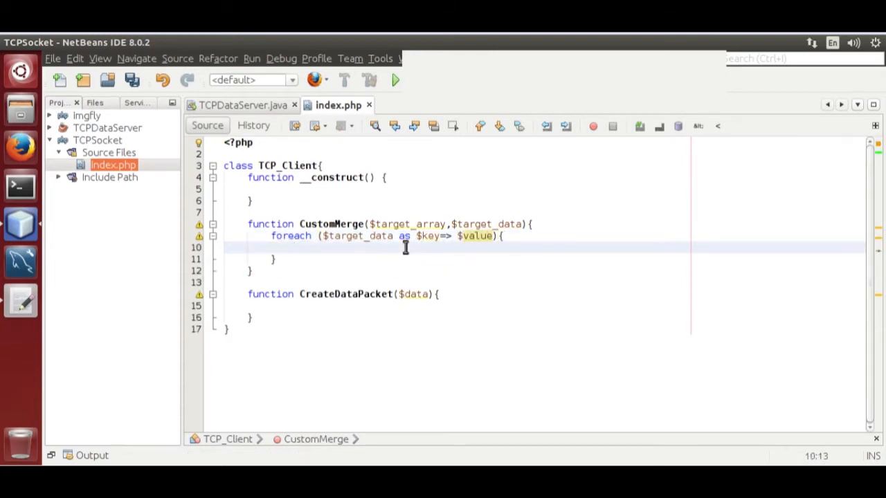
- Inside the loop, write $target_array[count($target_array)]=chr($value);
{"action": "type", "text": "$target_array"}
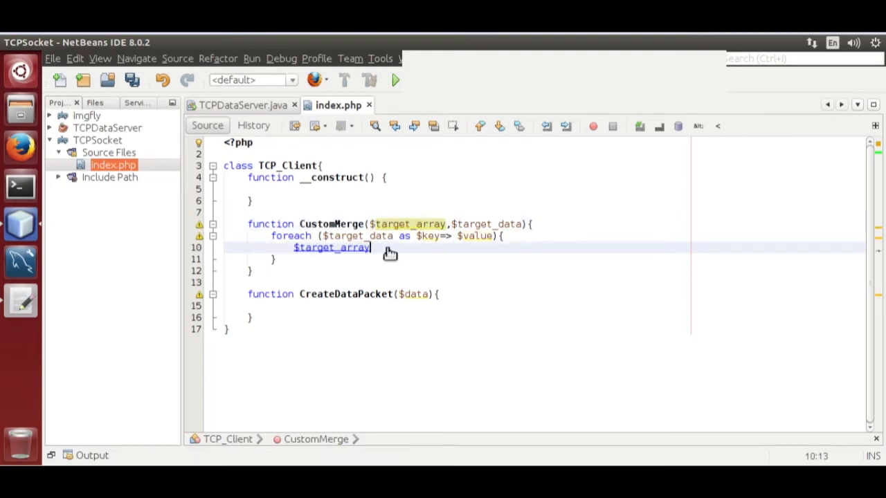
{"action": "type", "text": "[count($target_array)]="}
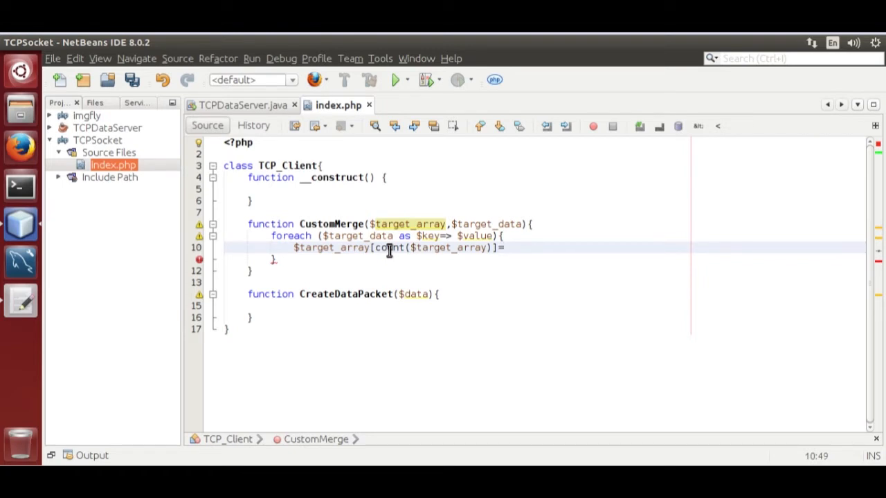
{"action": "type", "text": "chr"}
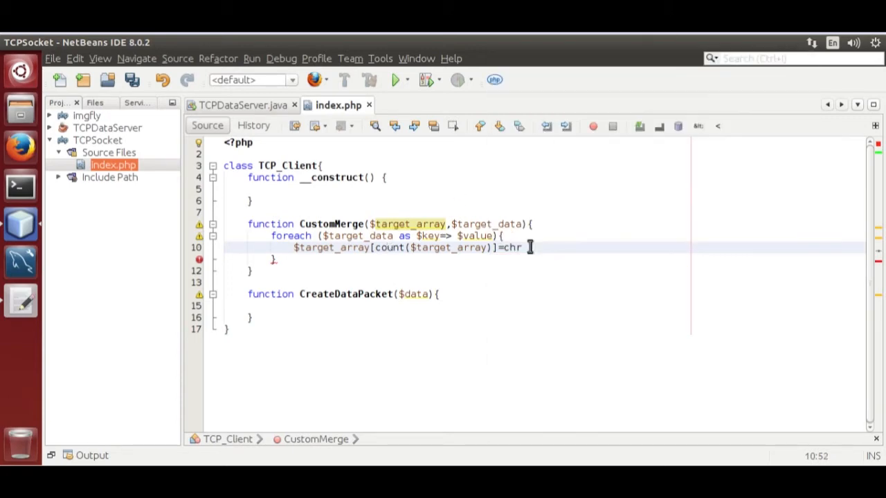
{"action": "type", "text": "("}
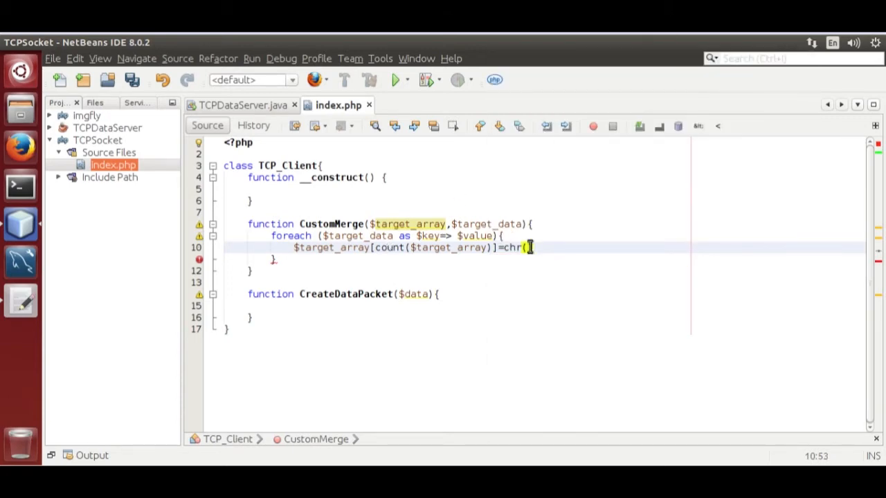
{"action": "type", "text": "$ascii"}
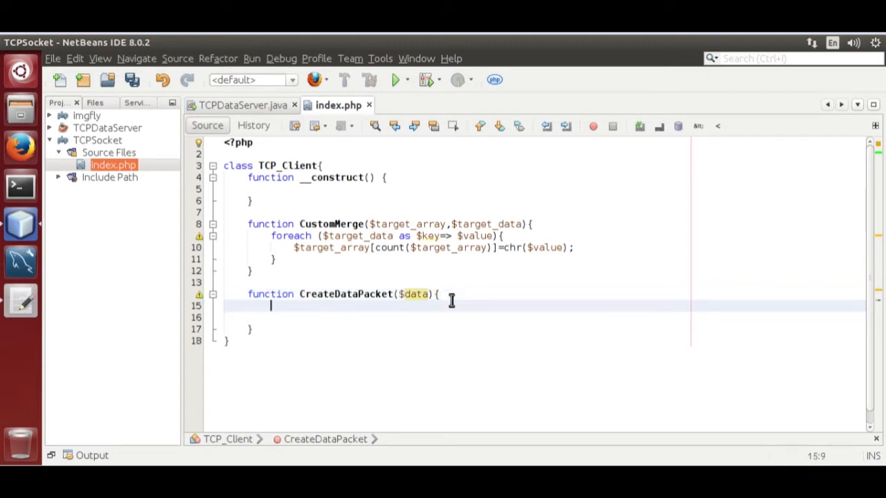
- In CreateDataPacket, set $packet = array(), append chr(2), and reformat the code
{"action": "type", "text": "$packe"}
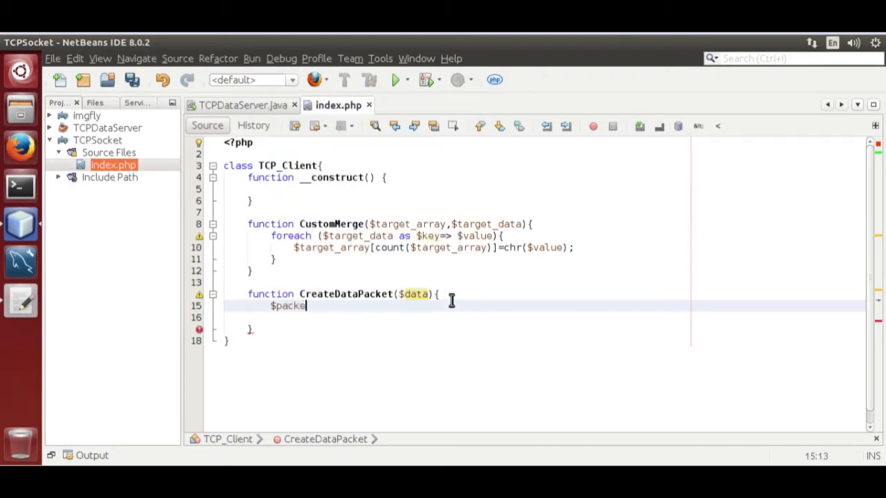
{"action": "type", "text": "t="}
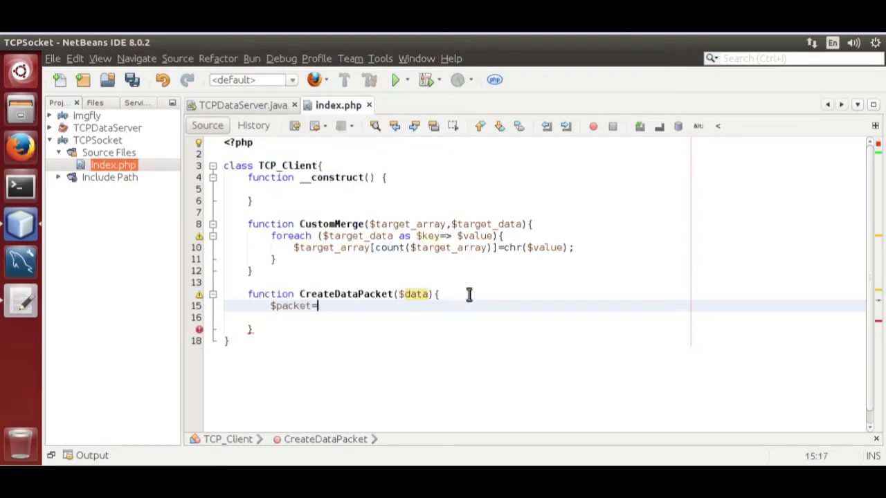
{"action": "type", "text": "array();"}
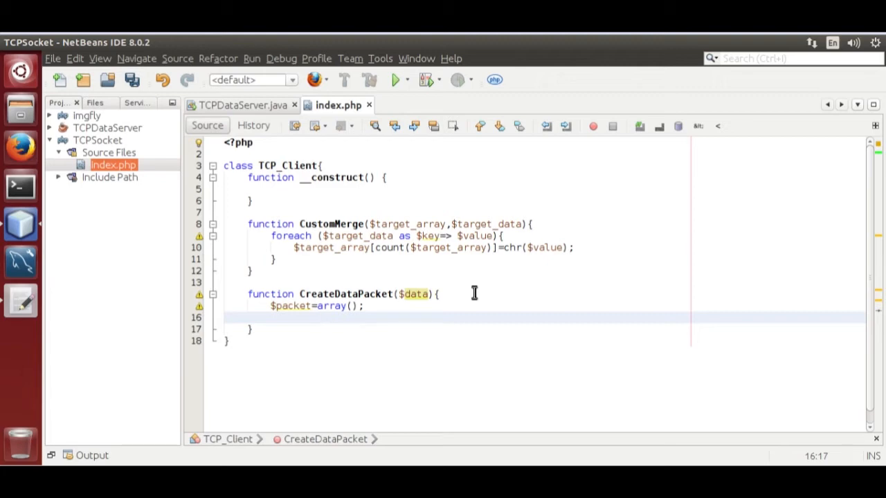
{"action": "type", "text": "$packet[co"}
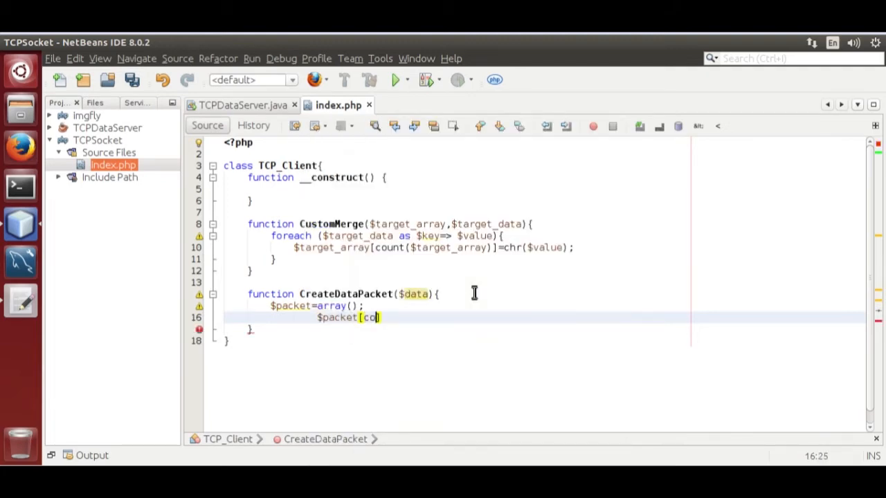
{"action": "type", "text": "unt()"}
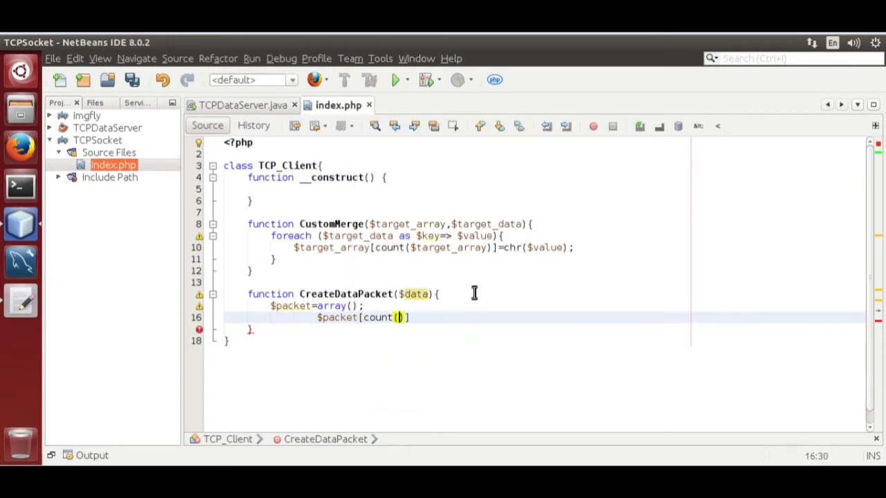
{"action": "type", "text": "packet"}
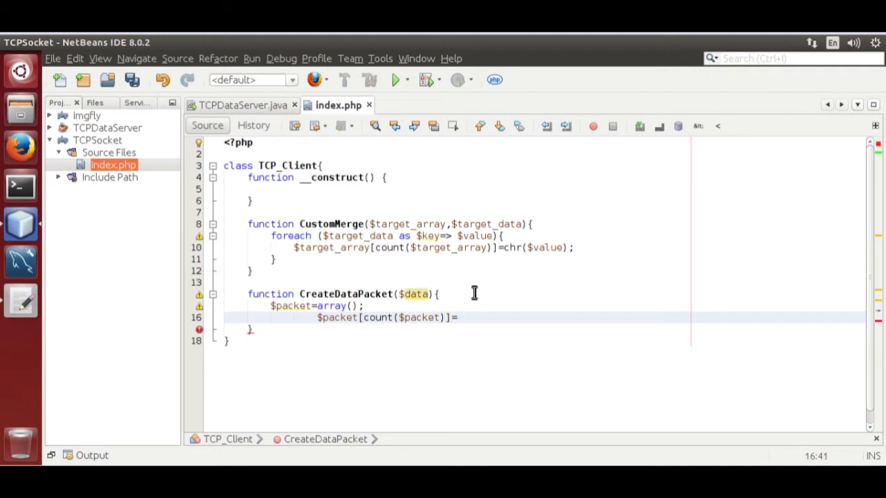
{"action": "type", "text": "chr(2);"}
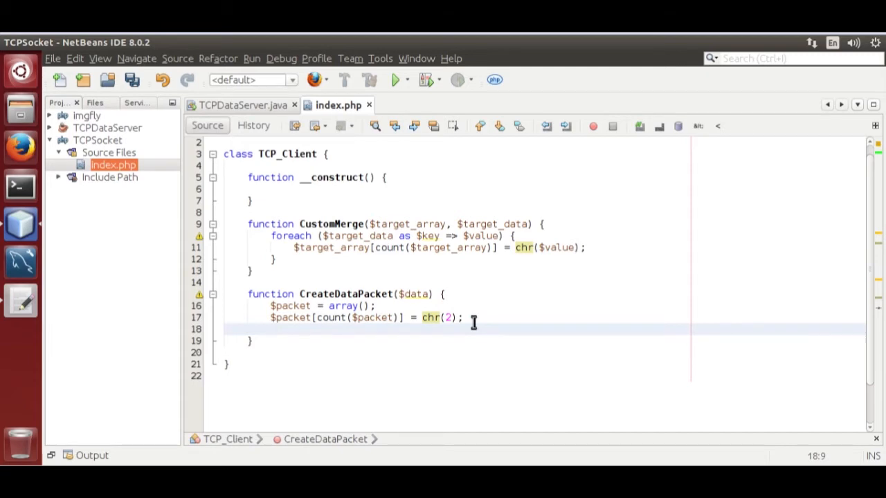
{"action": "type", "text": "$this->CustomMerge($packet,"}
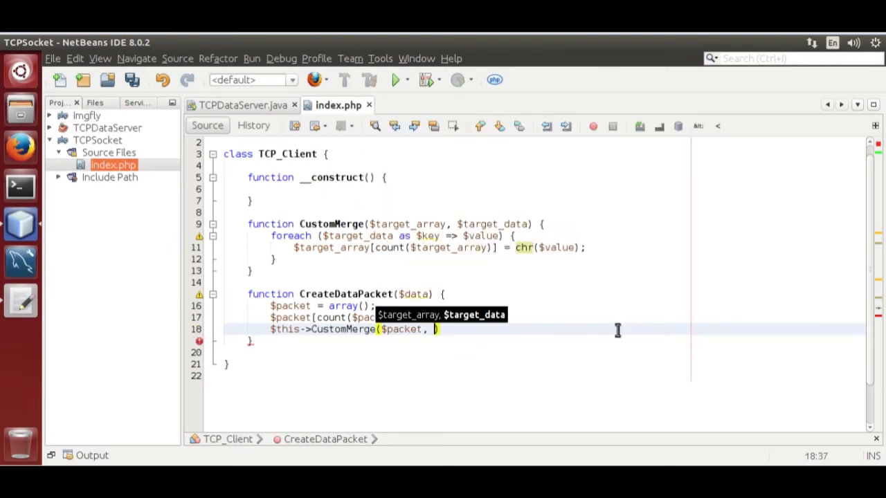
- Merge unpack('C*', strlen($data)) into $packet with $this->CustomMerge
{"action": "type", "text": "unpcx"}
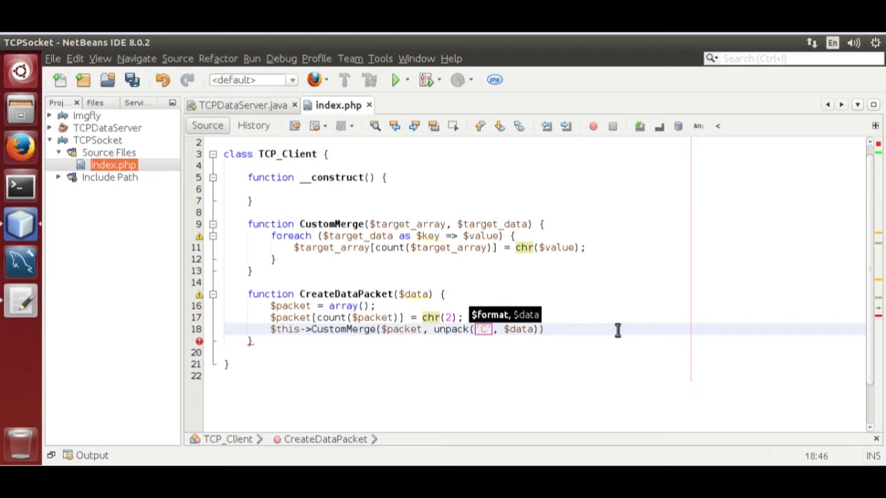
{"action": "left_click", "coordinate": [485, 329]}
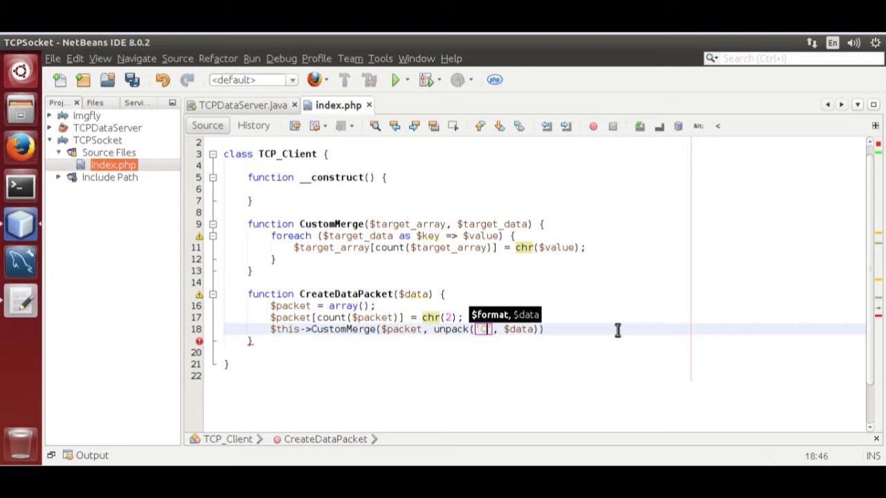
{"action": "type", "text": "*"}
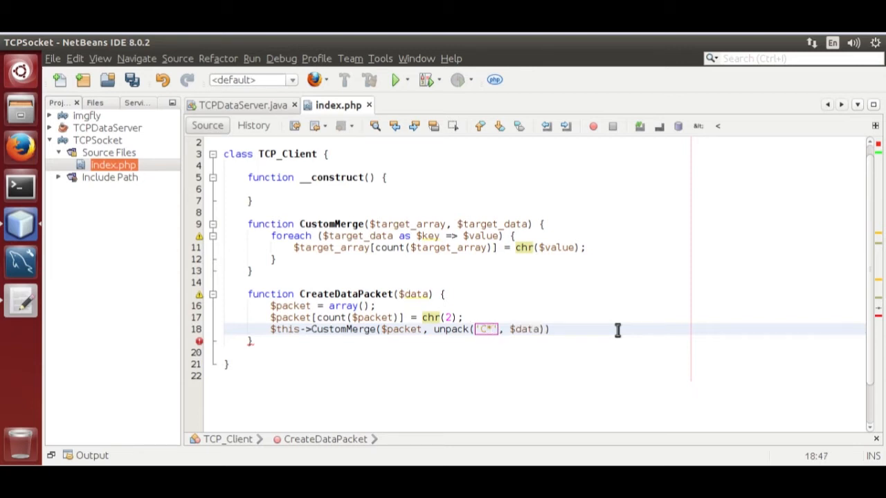
{"action": "double_click", "coordinate": [523, 328]}
{"action": "type", "text": "$packet[count($packet)] = chr(4);"}
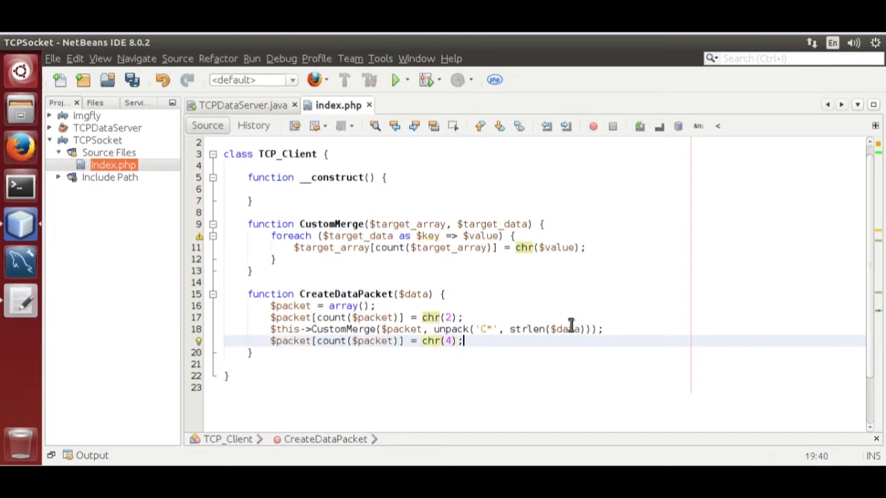
- Append chr(4) commented //separator and comment the chr(2) line //initialize
{"action": "type", "text": "//separator"}
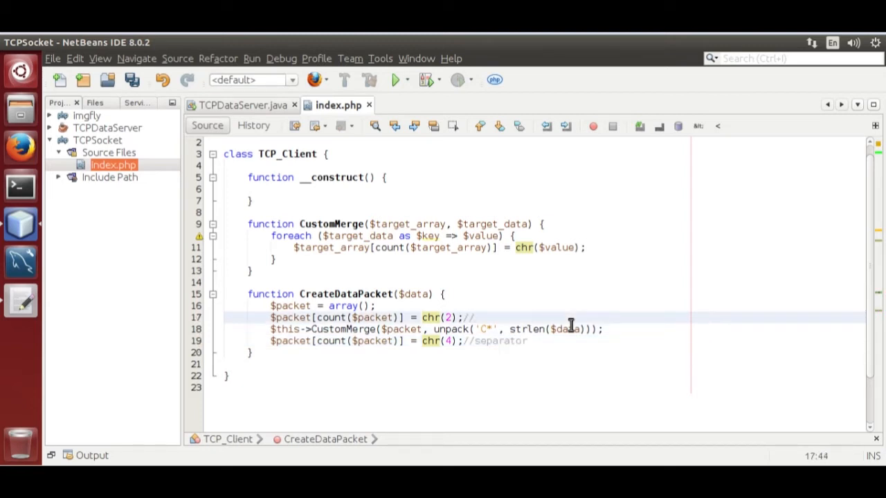
{"action": "type", "text": "initial"}
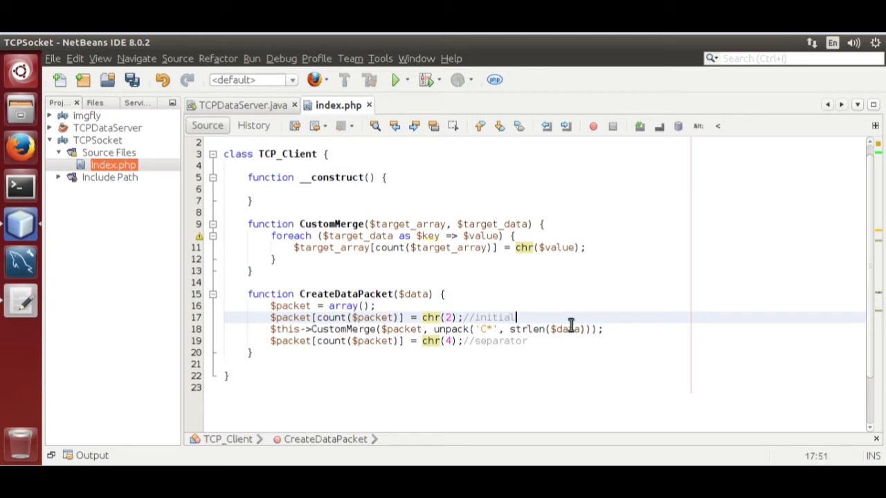
{"action": "type", "text": "ze"}
{"action": "type", "text": "$this->CustomMerge($packet, unpack('C*', $data));"}
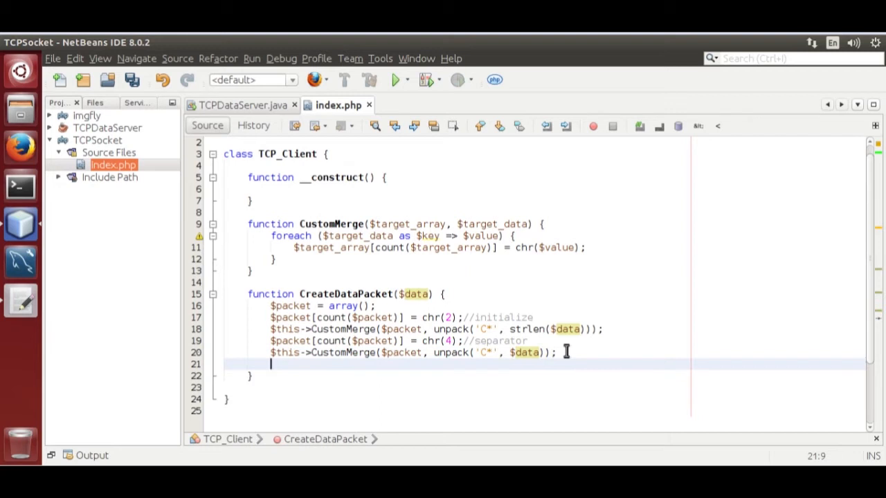
- Merge unpack('C*', $data) into $packet and end CreateDataPacket with return $packet;
{"action": "type", "text": "return"}
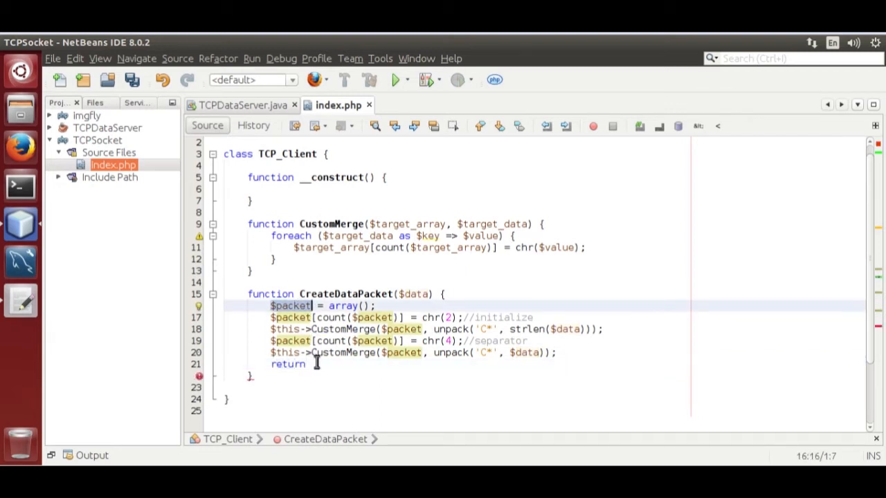
{"action": "type", "text": "$packet;"}
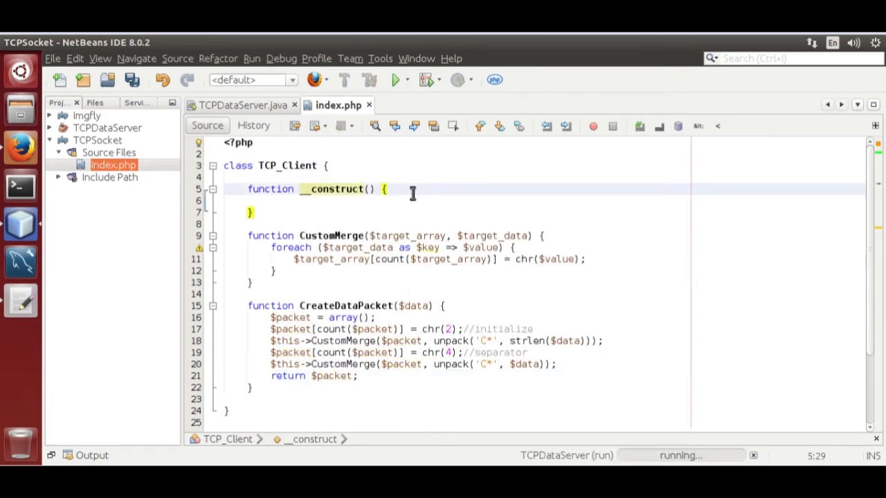
- Start a socket_create call in the constructor, choosing AF_INET from code completion
{"action": "left_click", "coordinate": [387, 189]}
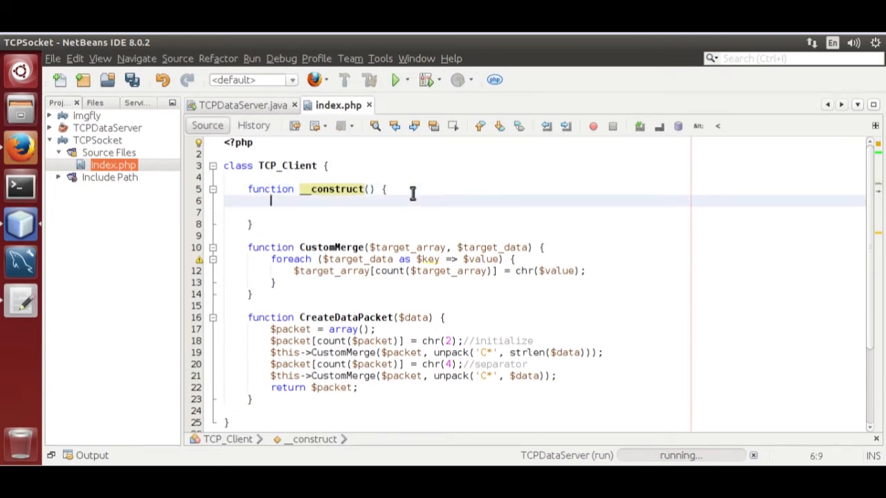
{"action": "type", "text": "s"}
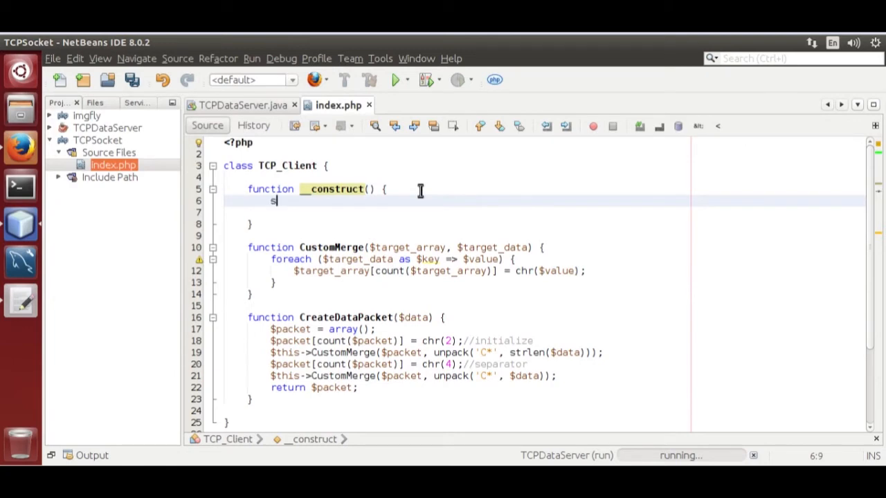
{"action": "type", "text": "socket_create(AF, $type, $protocol"}
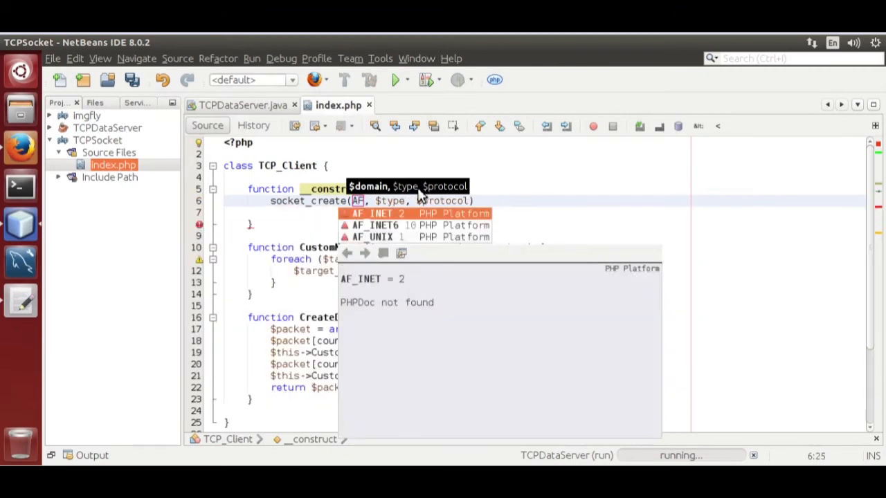
{"action": "key", "text": "Down"}
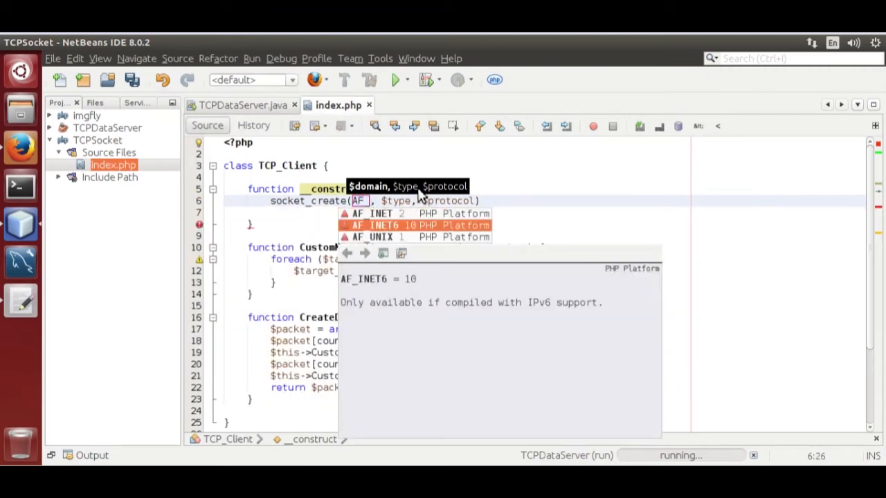
{"action": "left_click", "coordinate": [372, 213]}
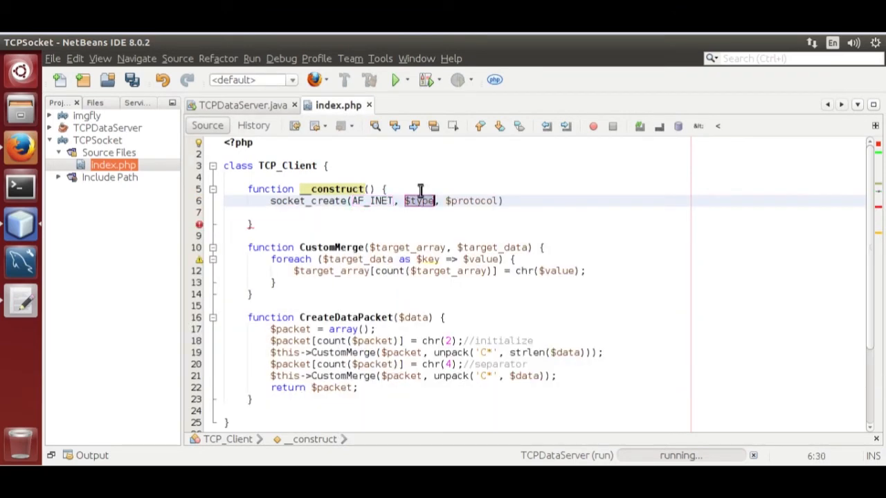
- Complete it with SOCK_STREAM, 0 and or die('Socket Create Error')
{"action": "type", "text": "Soc"}
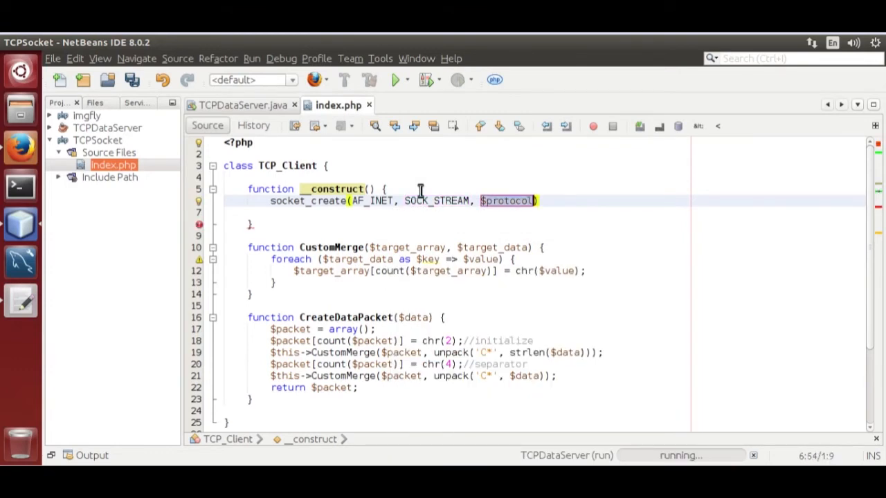
{"action": "type", "text": "0"}
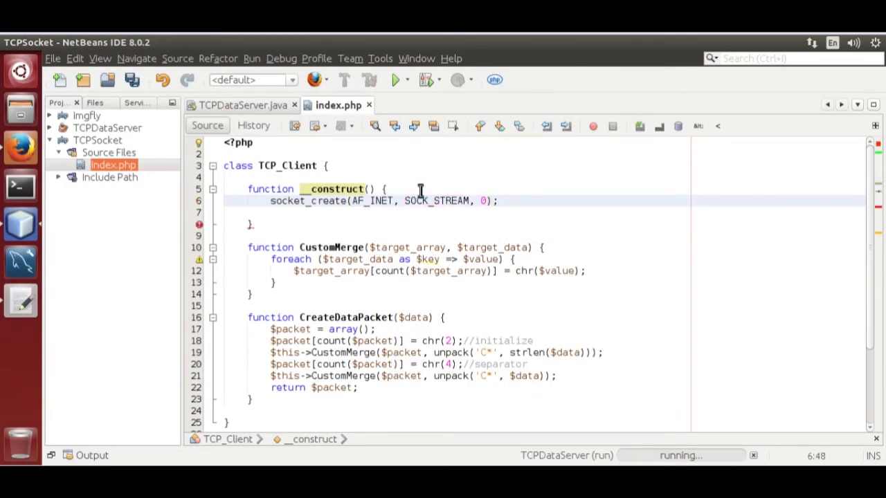
{"action": "type", "text": "or die("}
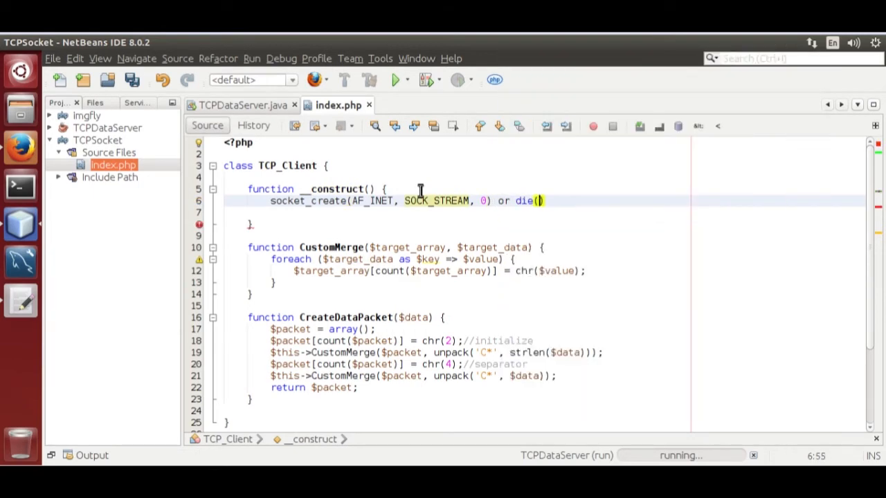
{"action": "type", "text": "'S'"}
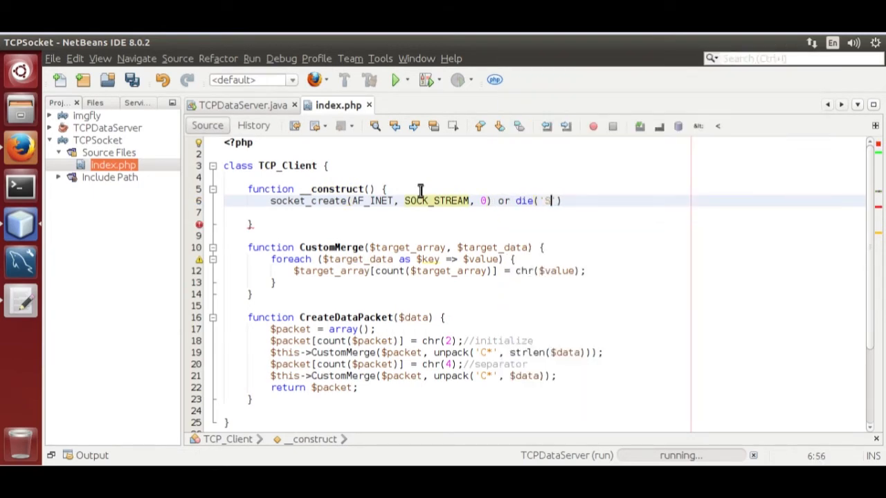
{"action": "type", "text": "ocket"}
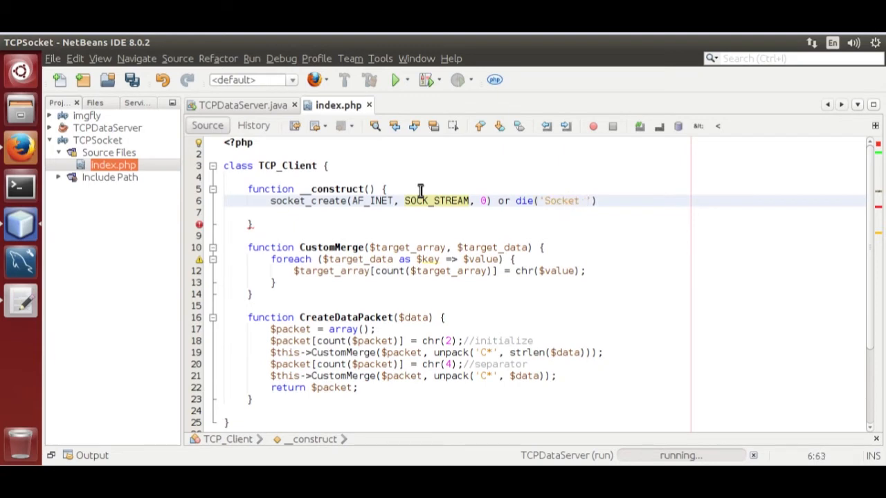
{"action": "type", "text": "Create"}
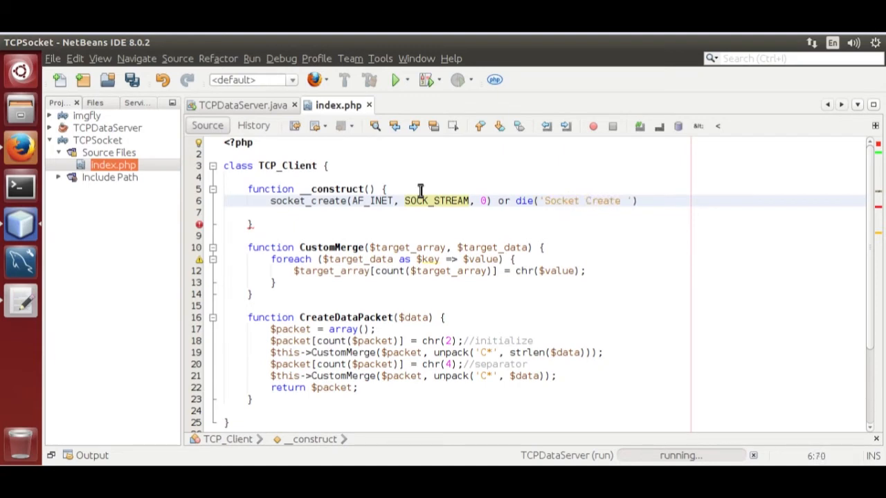
{"action": "type", "text": "Error"}
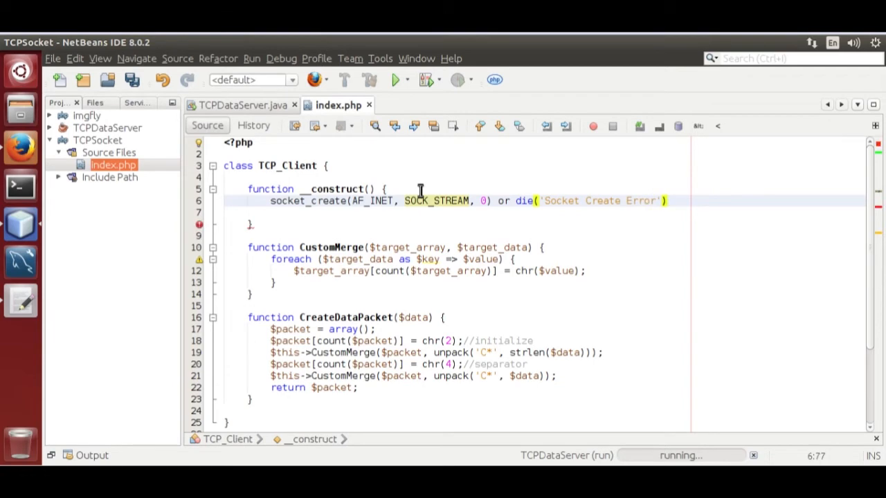
{"action": "type", "text": "socket"}
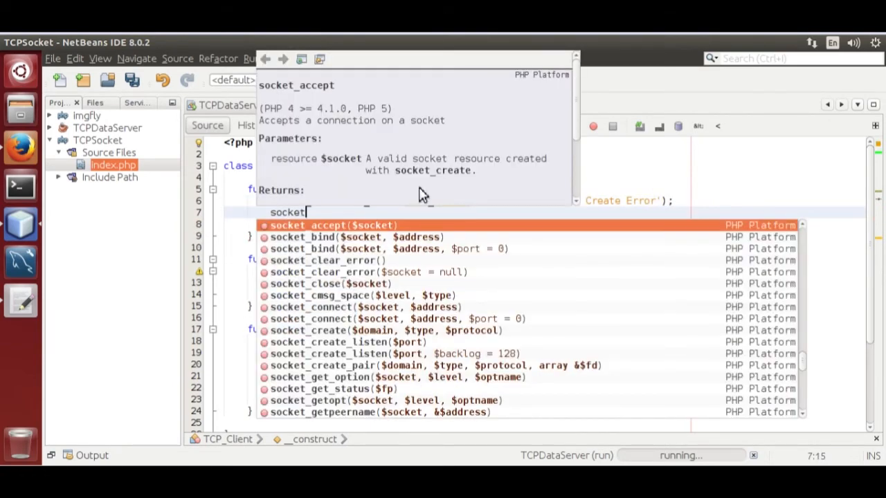
- Add socket_connect($socket, "127.0.0.1", 6578) or die('Socket Connect error'); to the constructor
{"action": "type", "text": "_connect($socket, '"}
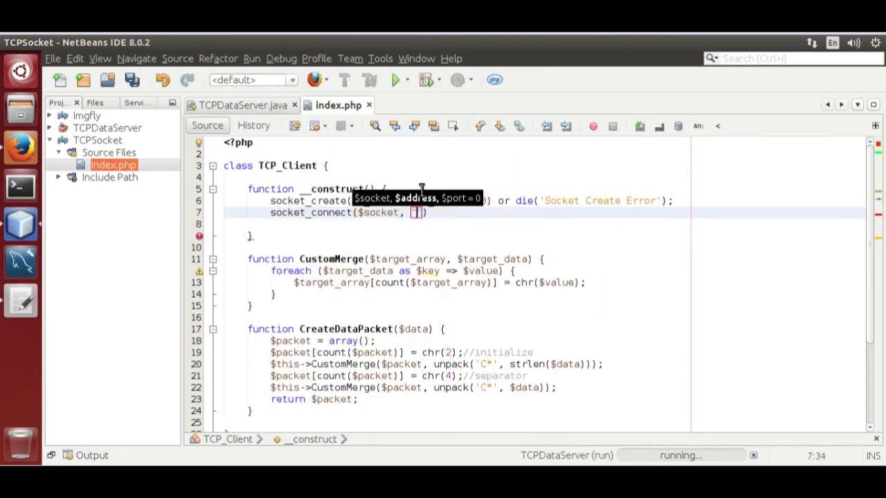
{"action": "type", "text": "127.0.0.1"}
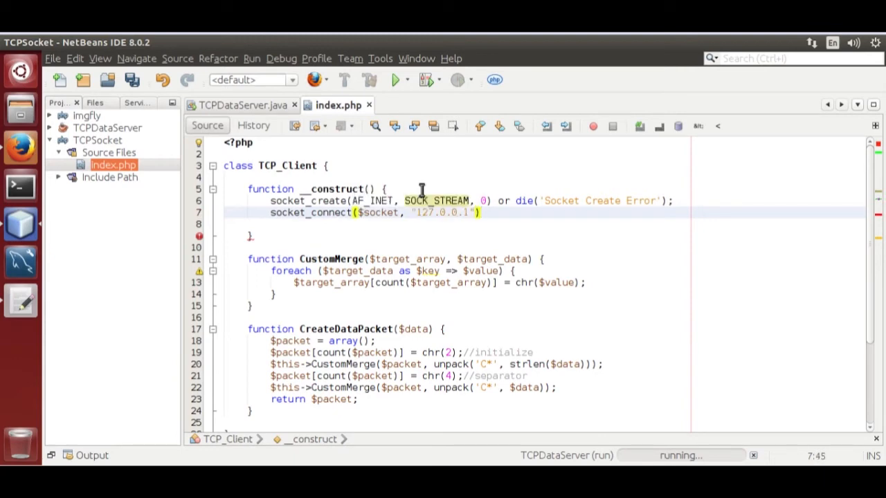
{"action": "type", "text": ",6578"}
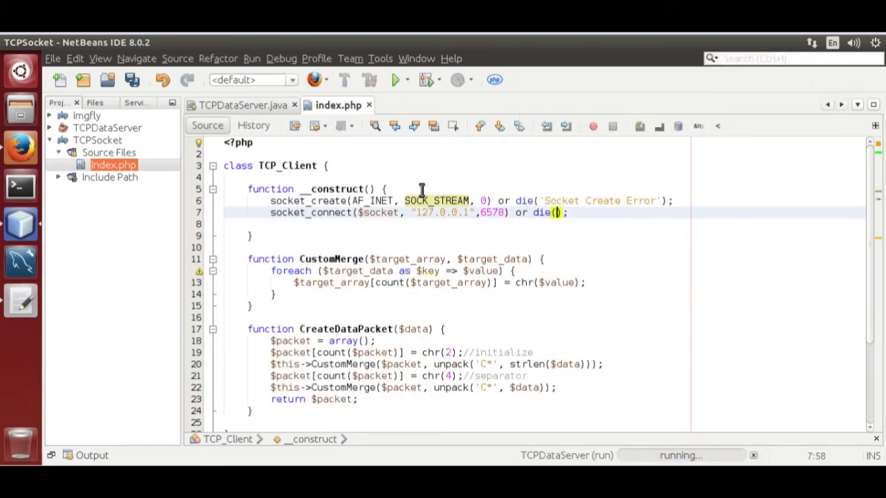
{"action": "type", "text": "Socket Connect error'"}
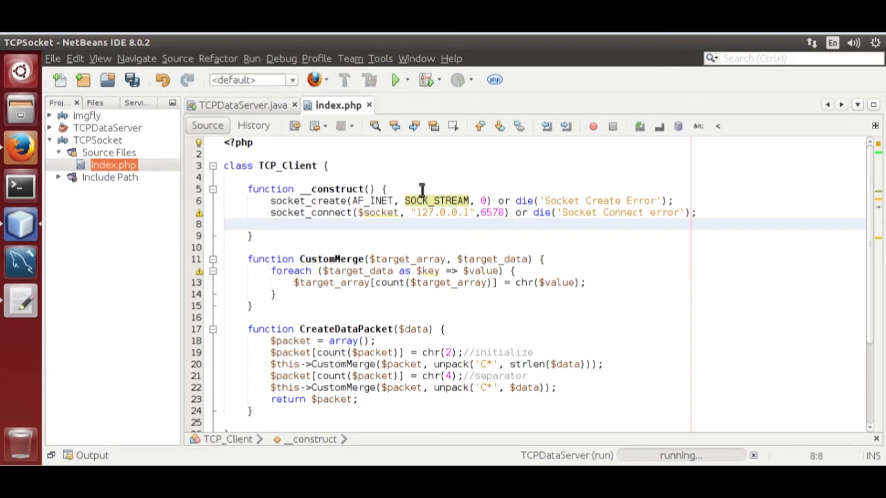
- Assign $data_packet = $this->CreateDataPacket('I own CodeVlog'); in the constructor
{"action": "type", "text": "$data"}
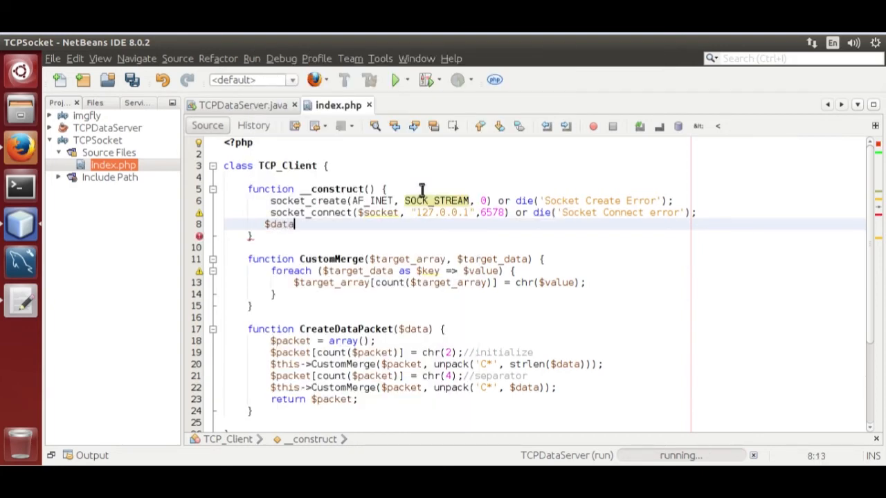
{"action": "type", "text": "_packet"}
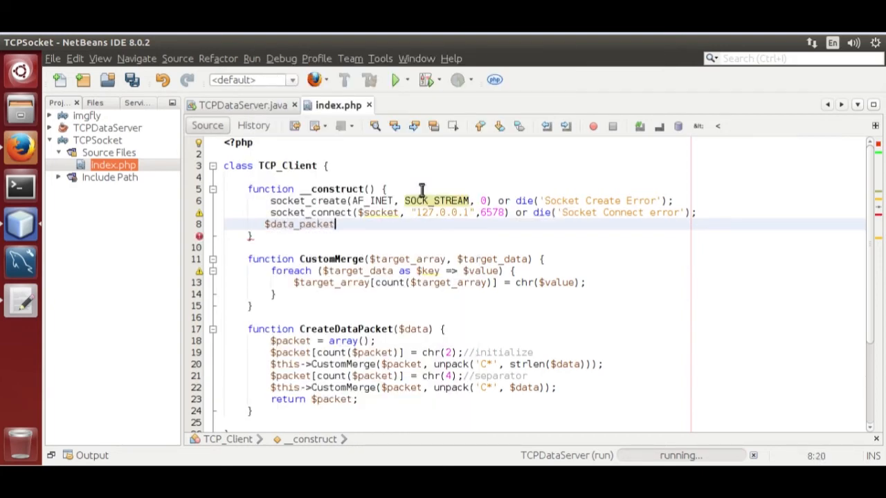
{"action": "type", "text": "="}
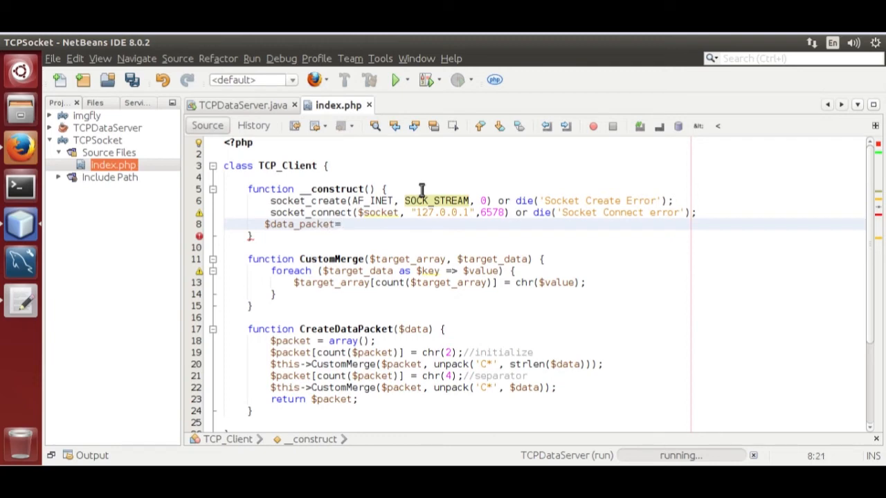
{"action": "type", "text": "$this->CreateDataPacket('I own Code"}
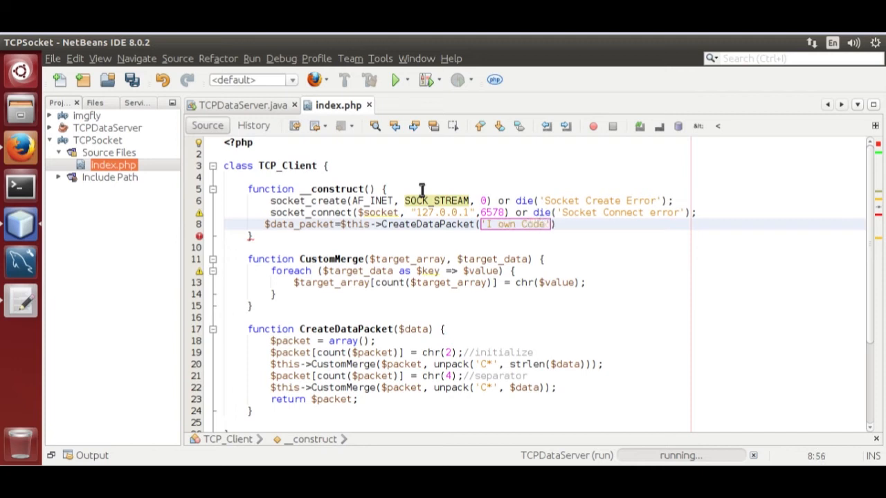
{"action": "type", "text": "Vlog"}
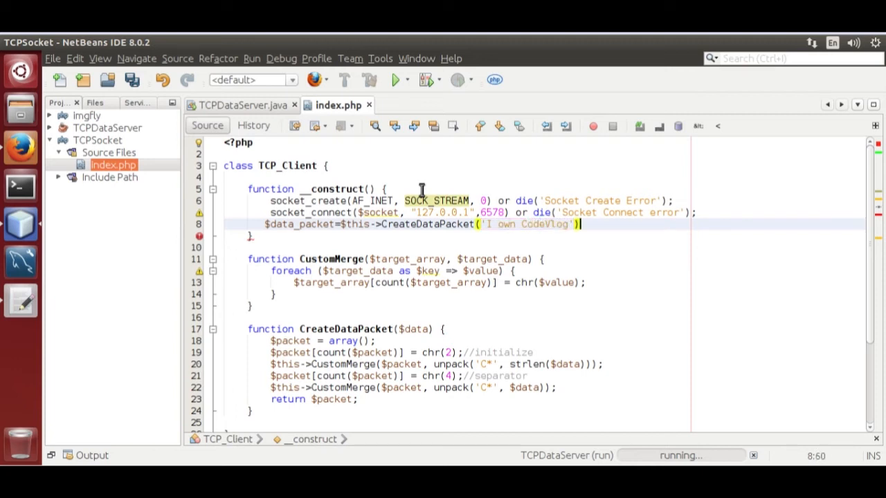
{"action": "type", "text": ";"}
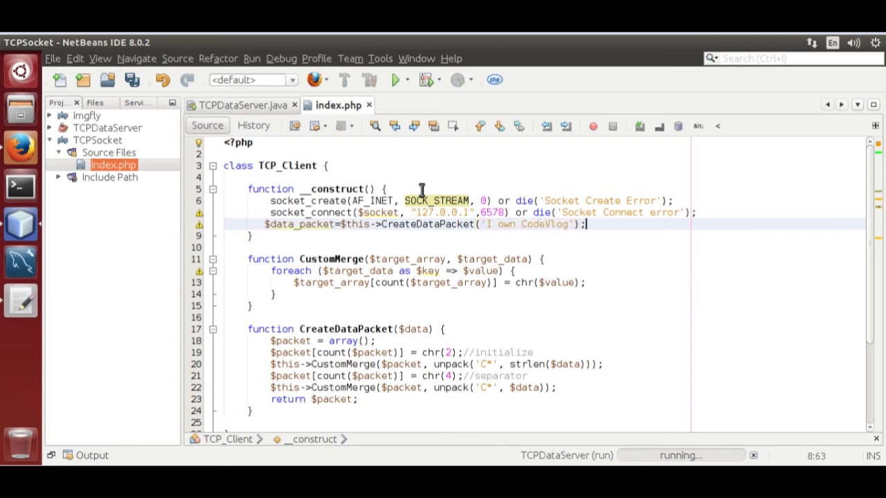
{"action": "type", "text": "for"}
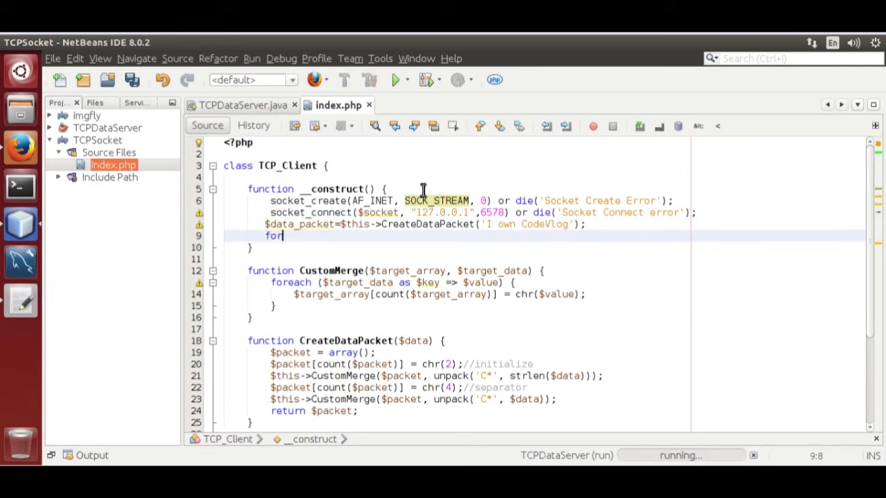
- Add a foreach over $data_packet as $ele calling socket_write($socket, $ele)
{"action": "type", "text": "for"}
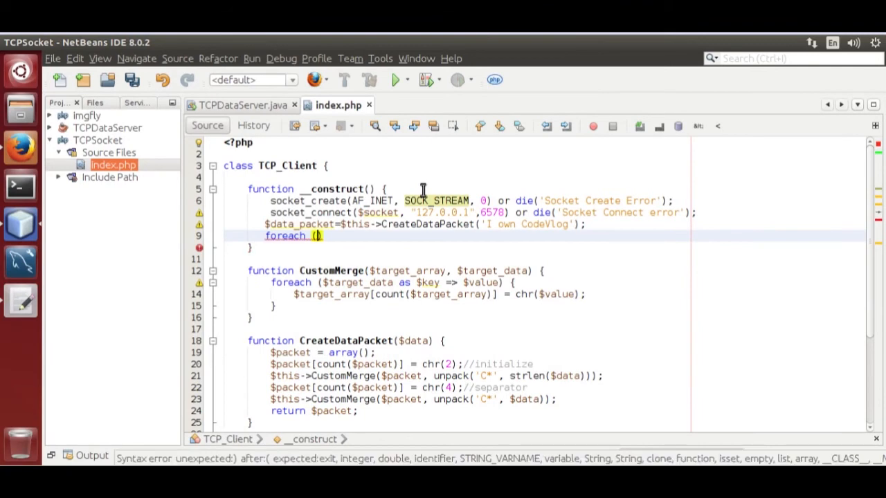
{"action": "type", "text": "$data_packet as $ele"}
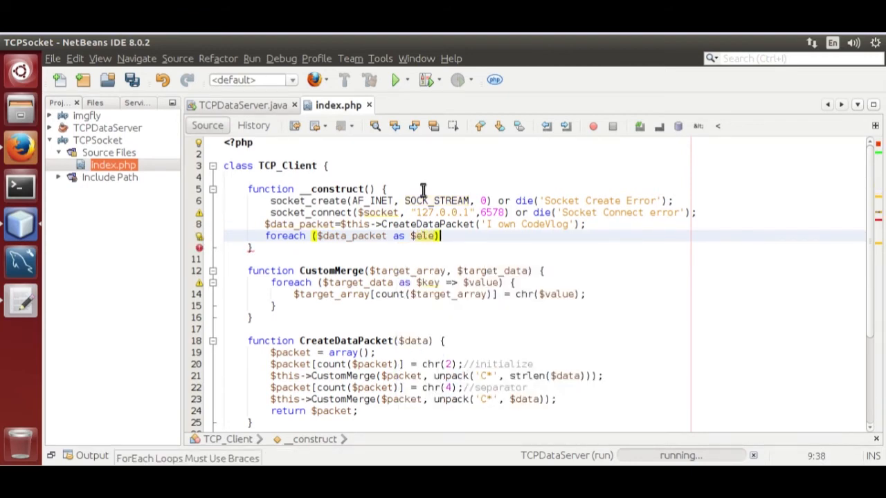
{"action": "type", "text": "{"}
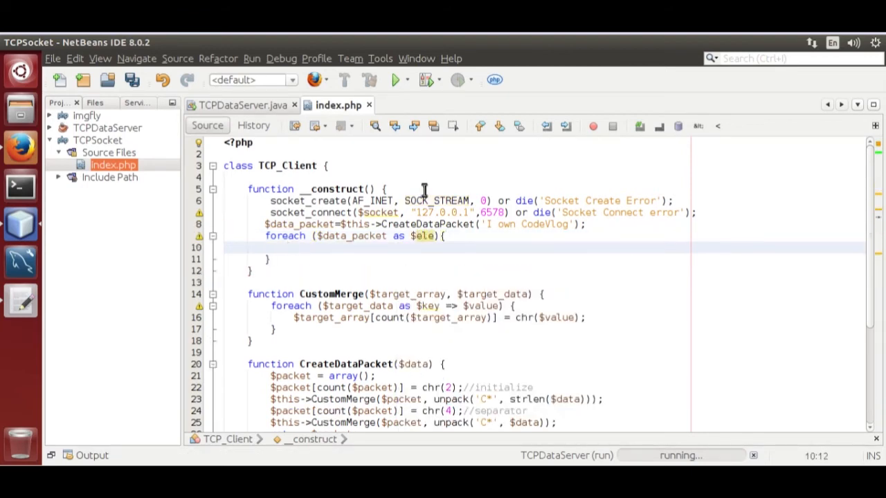
{"action": "type", "text": "socket_write($socket, $ele);"}
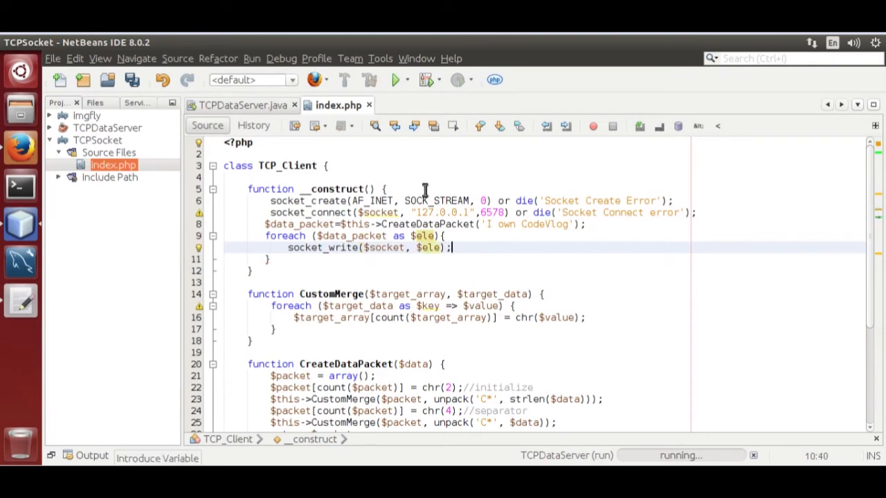
{"action": "mouse_move", "coordinate": [187, 73]}
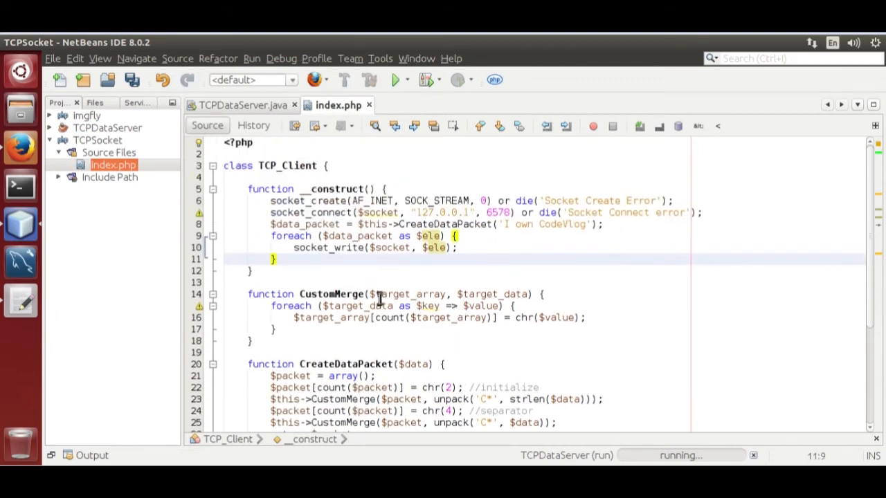
{"action": "mouse_move", "coordinate": [372, 299]}
{"action": "type", "text": "$socket="}
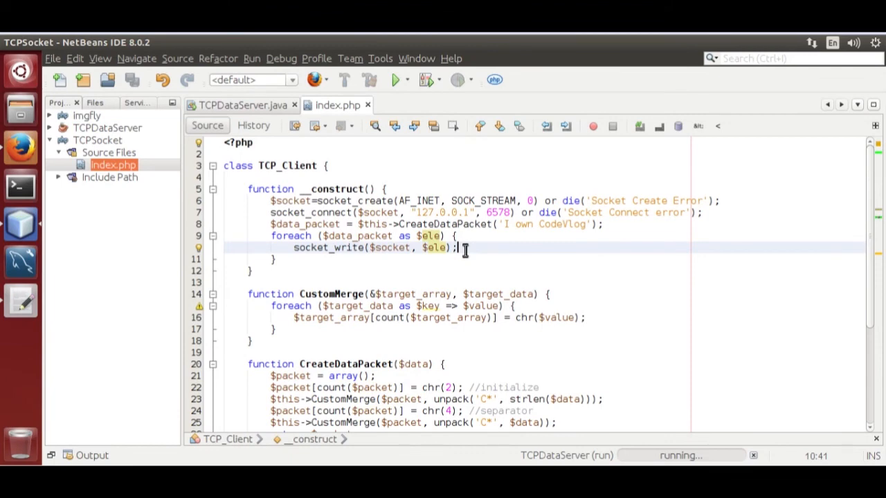
- Scroll down to review the $socket assignment and by-reference &$target_array in CustomMerge
{"action": "scroll", "scroll_direction": "down", "scroll_amount": 3}
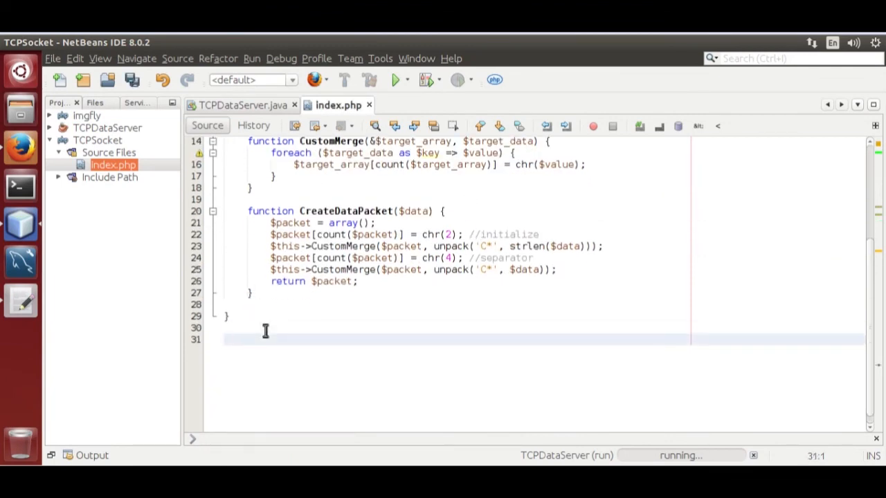
- Append $obj_client = new TCP_Client(); after the class and bring up the run menu
{"action": "type", "text": "$obj"}
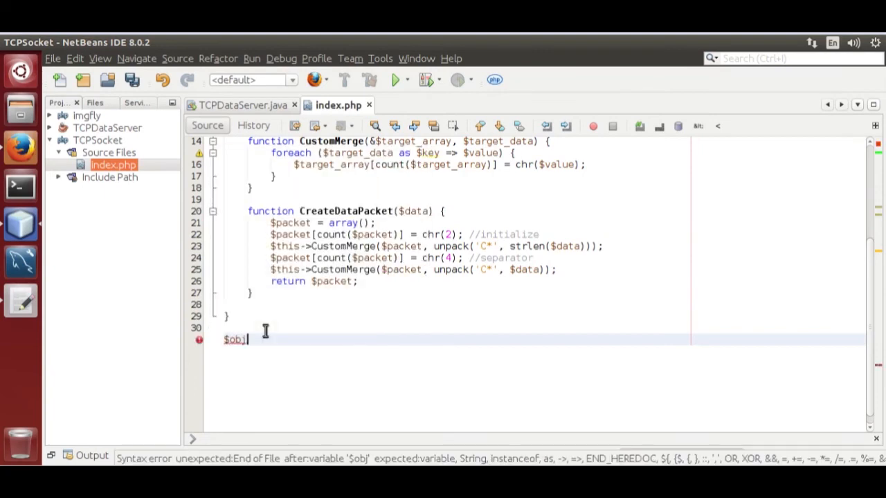
{"action": "type", "text": "_client="}
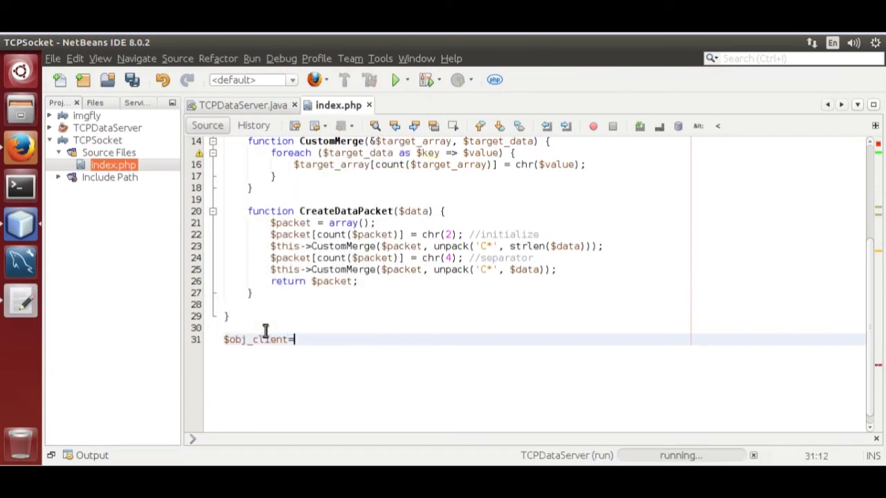
{"action": "type", "text": "new TCP_Client("}
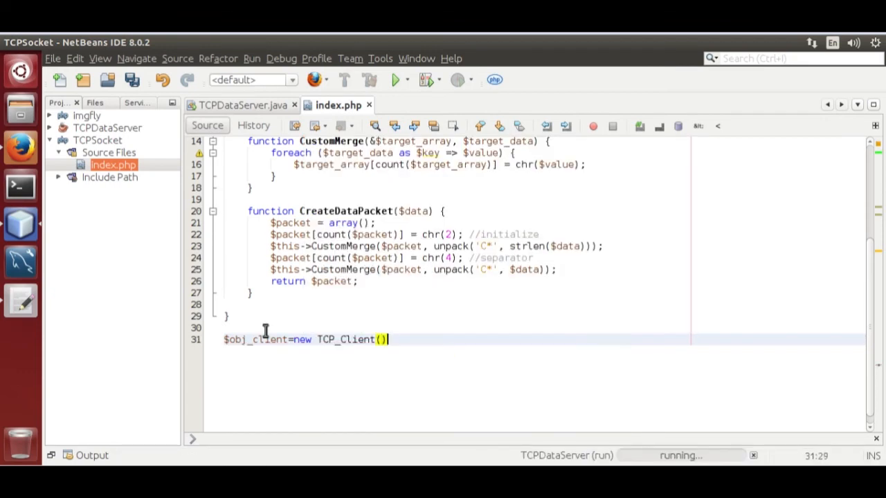
{"action": "type", "text": ";"}
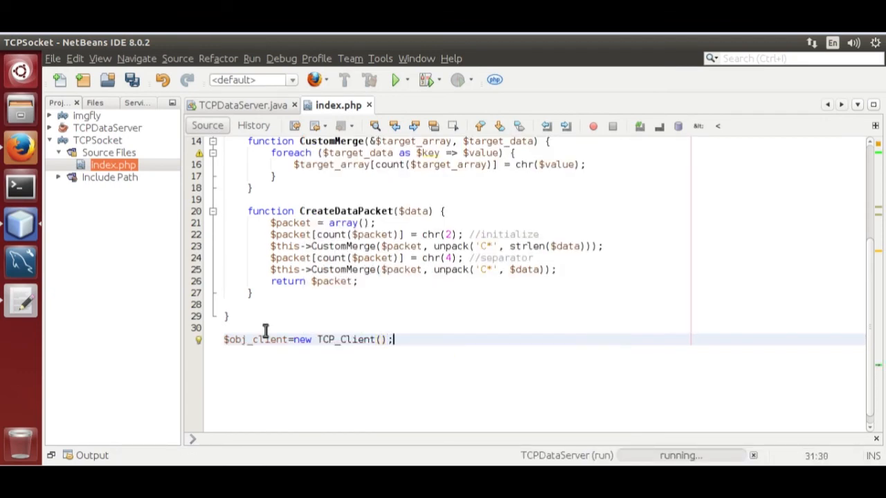
{"action": "right_click", "coordinate": [112, 165]}
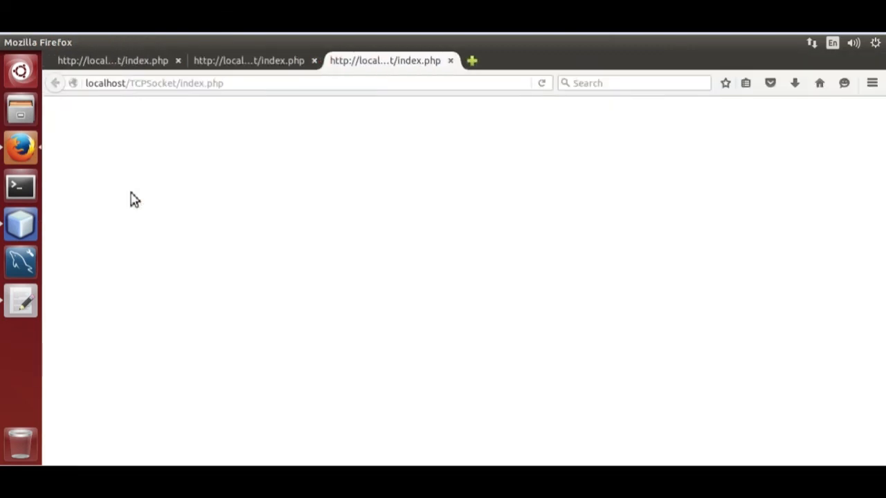
{"action": "mouse_move", "coordinate": [21, 224]}
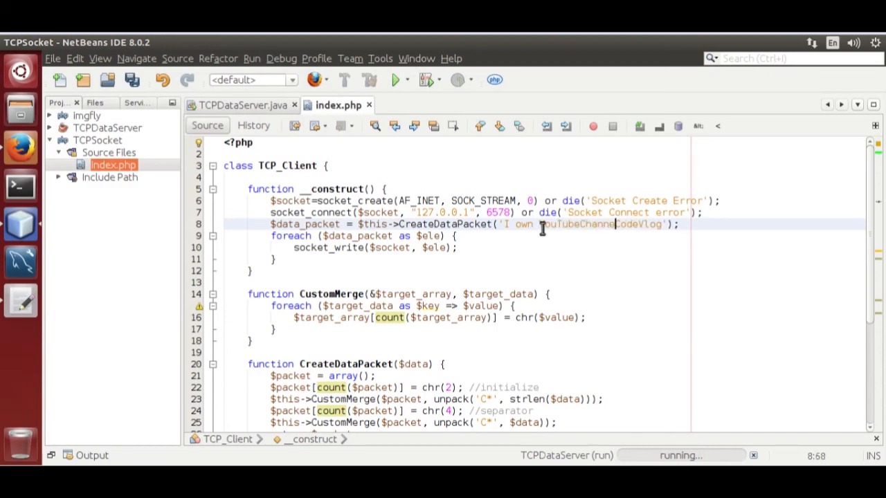
- Change the packet string to 'I own YouTube Channel CodeVlog'
{"action": "type", "text": "\" \""}
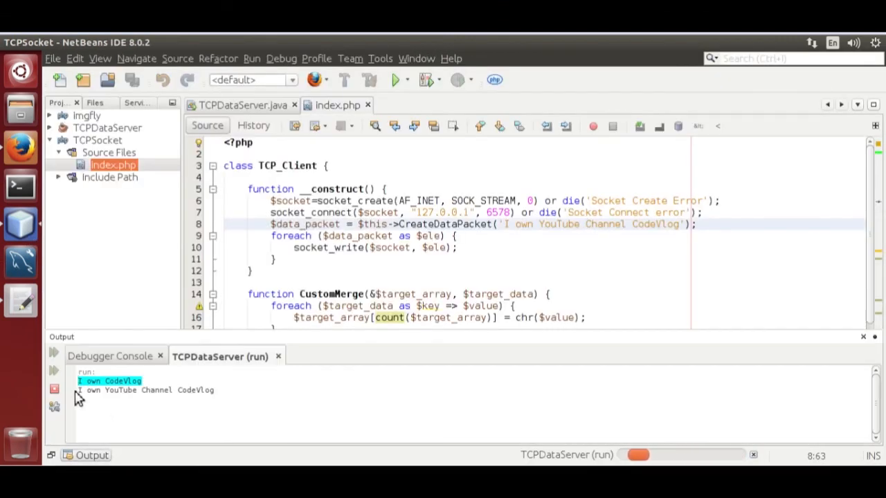
{"action": "mouse_move", "coordinate": [175, 389]}
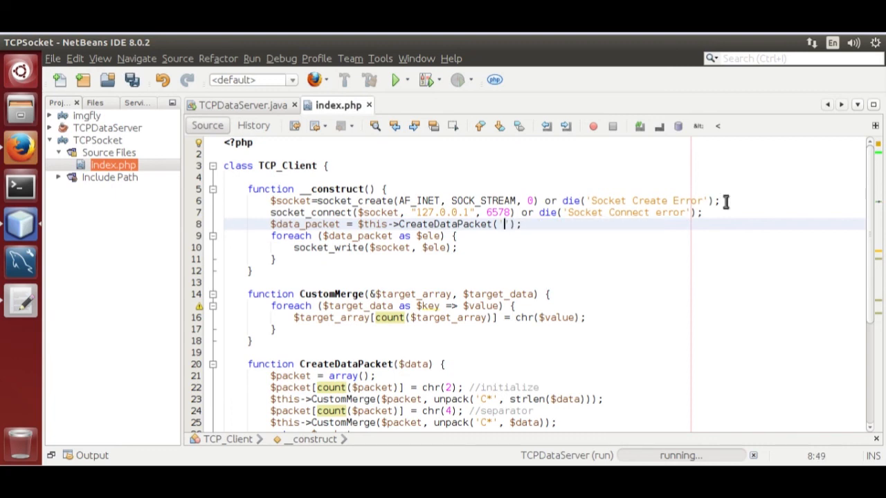
- Change the packet string to 'CodeVlog is a YouTube Channel', fixing a typo, and save index.php
{"action": "type", "text": "Code"}
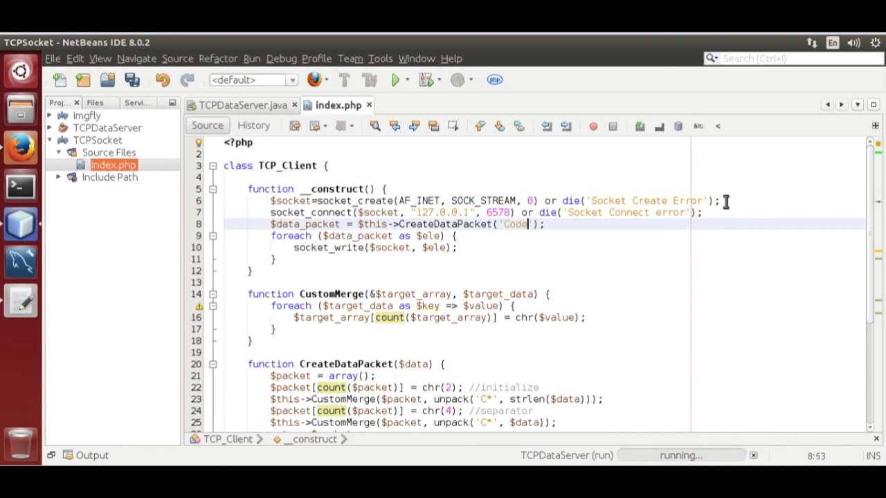
{"action": "type", "text": "Vload"}
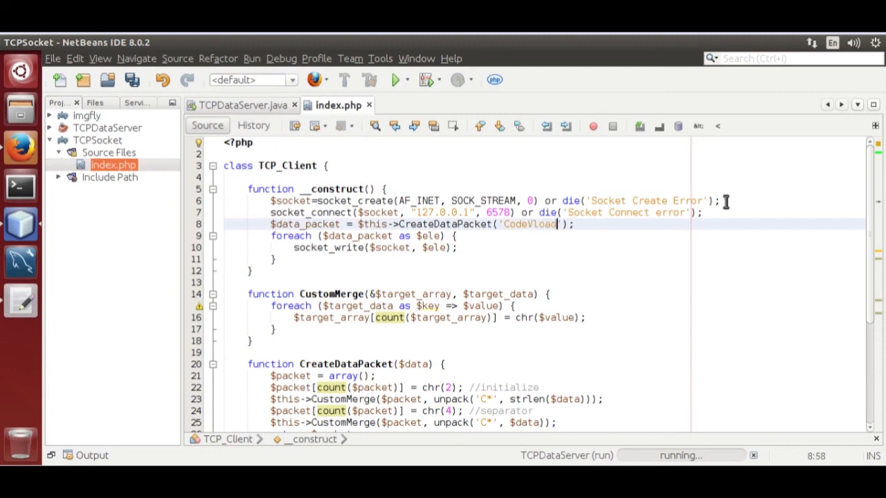
{"action": "key", "text": "BackSpace"}
{"action": "type", "text": "g is a "}
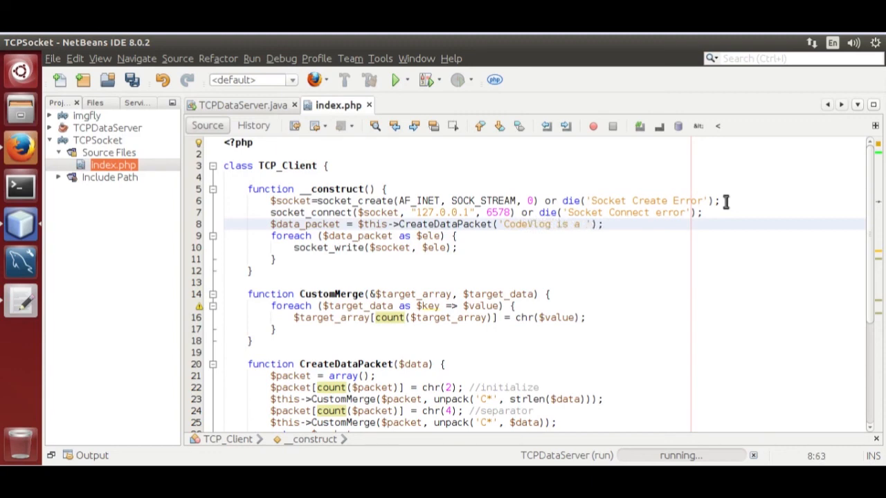
{"action": "type", "text": "YouTube Channel"}
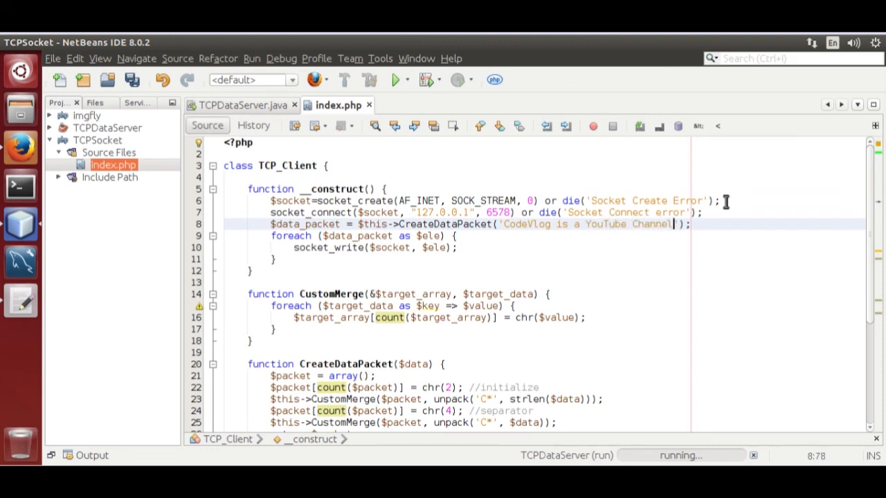
{"action": "left_click", "coordinate": [107, 81]}
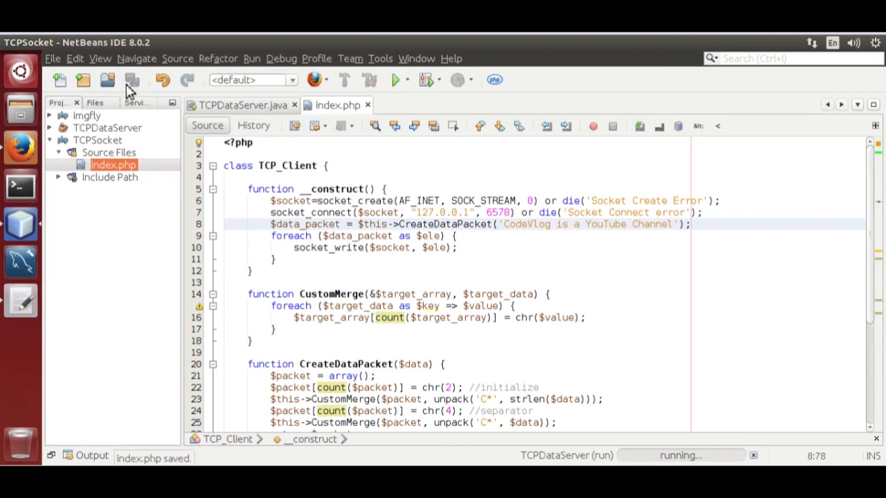